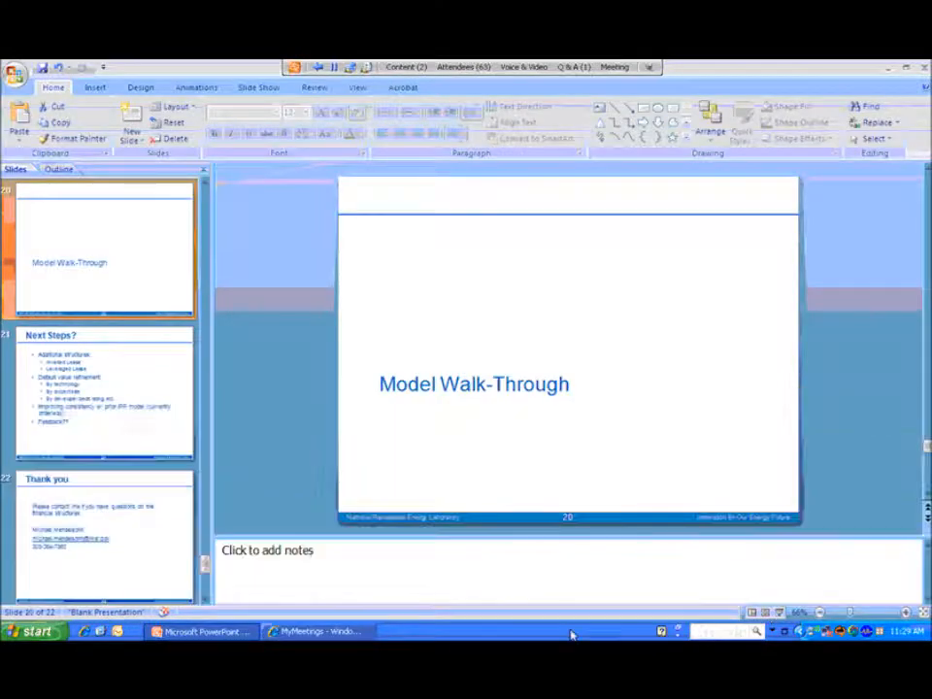
Launch System Advisor Model from the Windows XP Start menu programs list
click(35, 631)
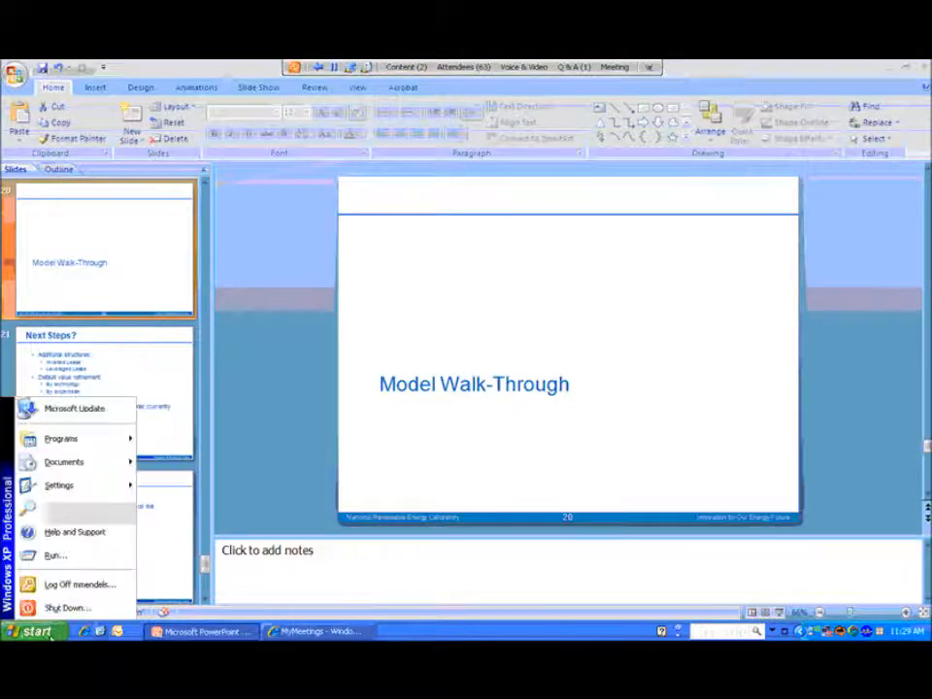
mouse_move(61, 438)
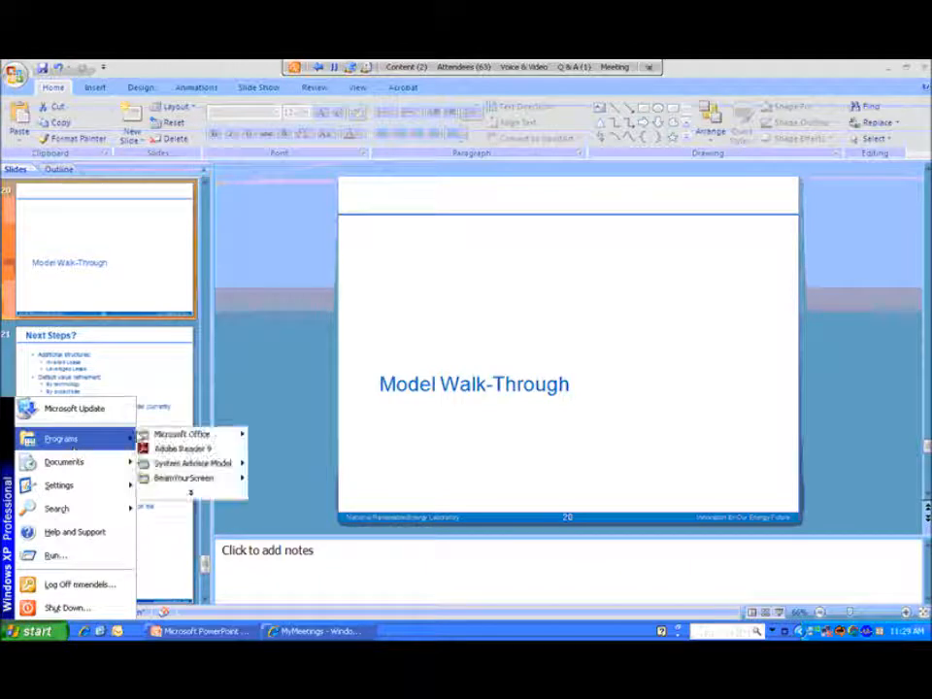
mouse_move(192, 463)
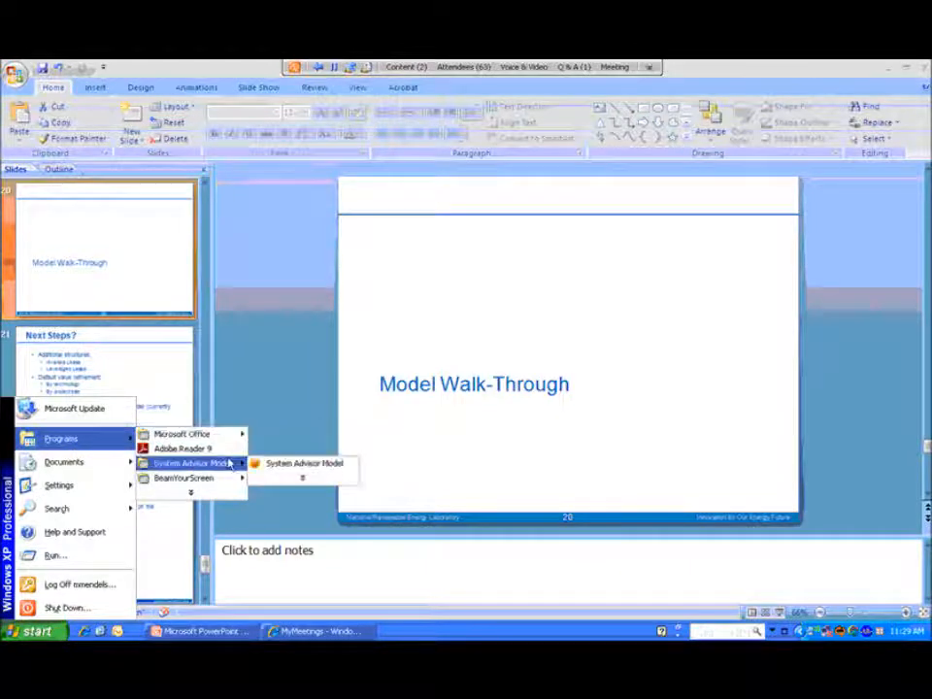
click(301, 463)
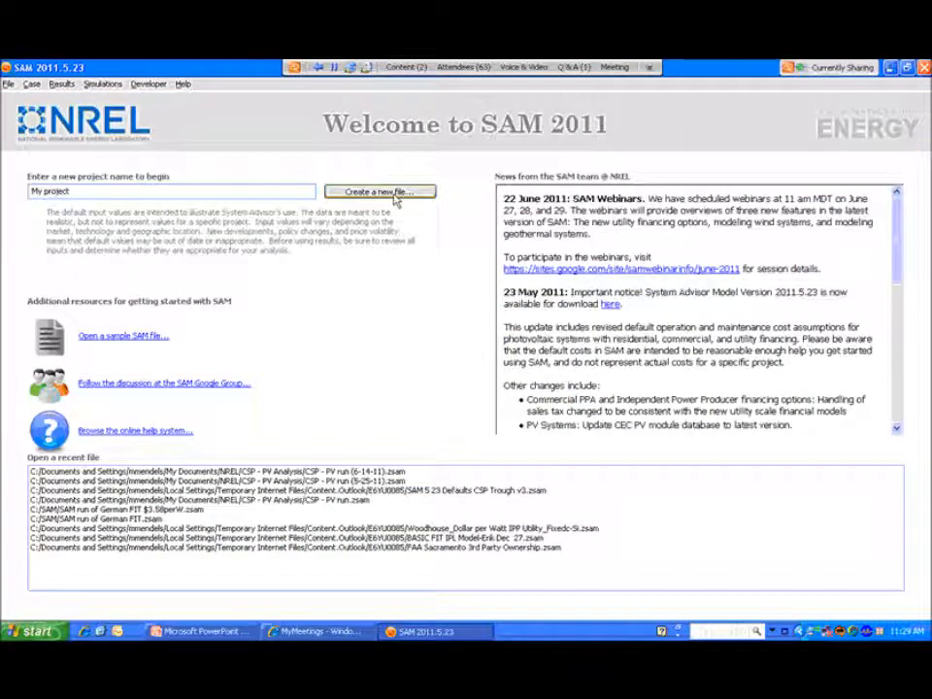
Choose 'Create a new file...' on the SAM welcome screen to reach technology selection
click(378, 191)
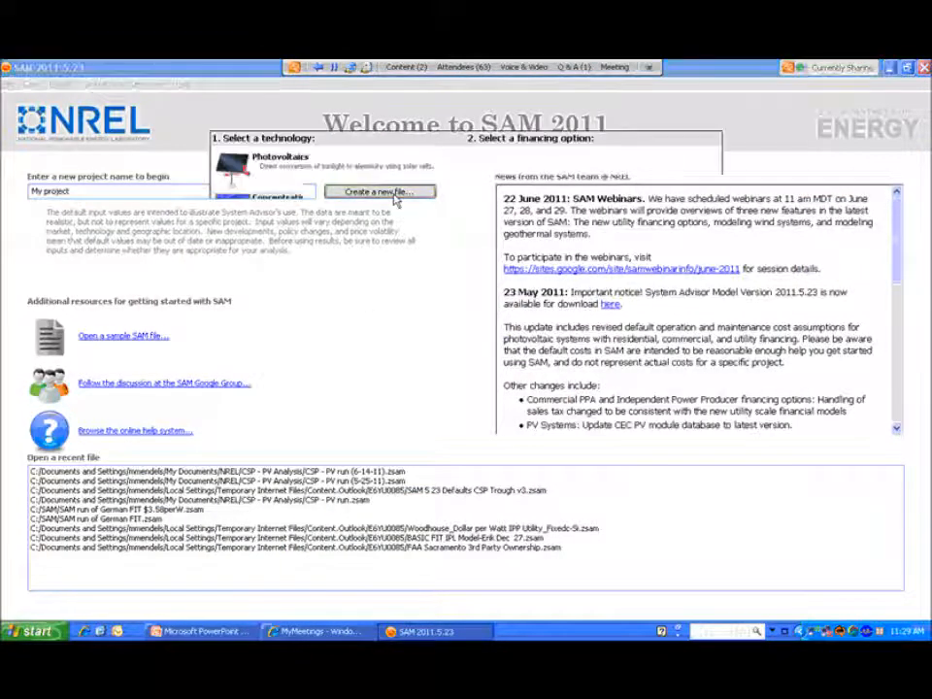
click(378, 191)
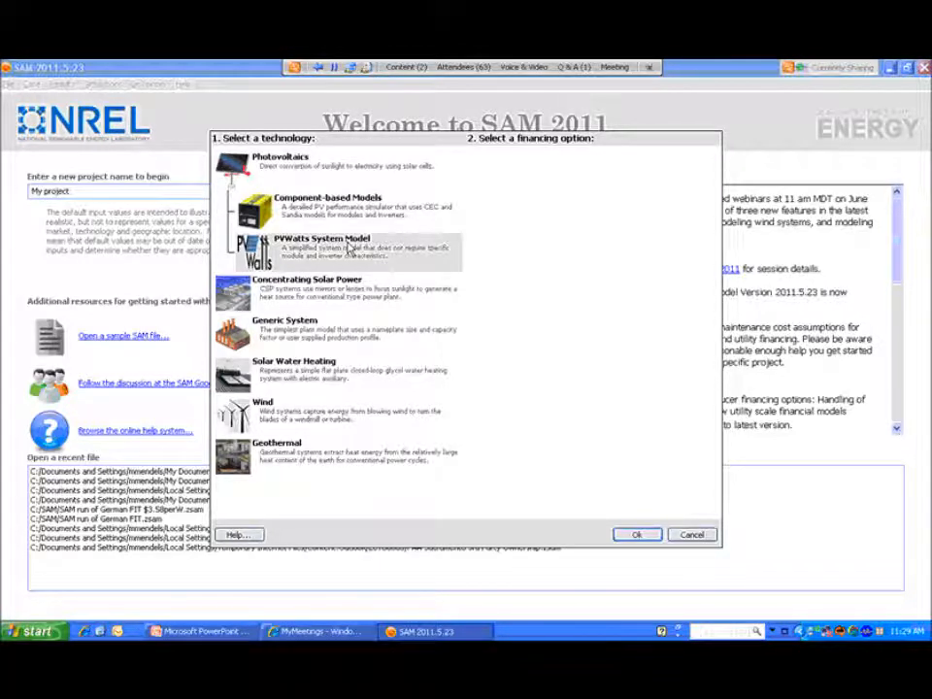
Pick PVWatts System Model with All Equity Partnership Flip financing and confirm
click(320, 245)
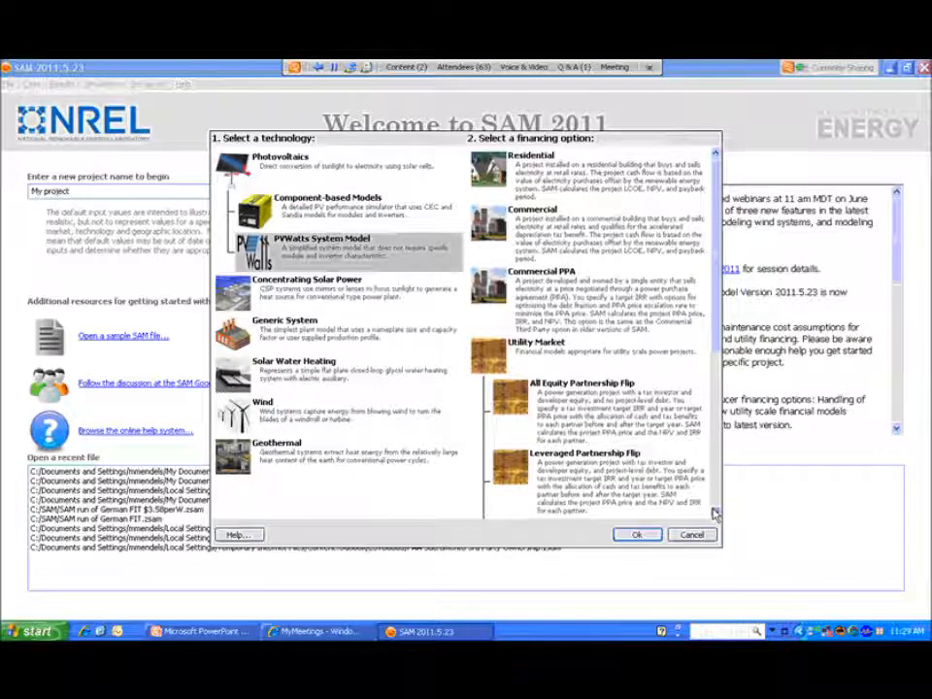
scroll(down, 3)
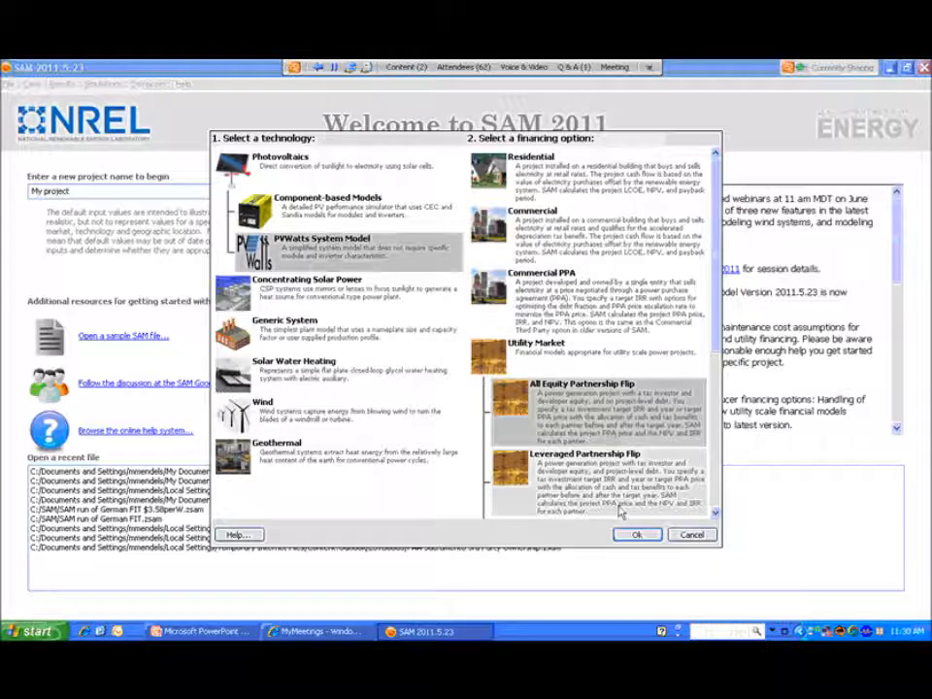
click(635, 534)
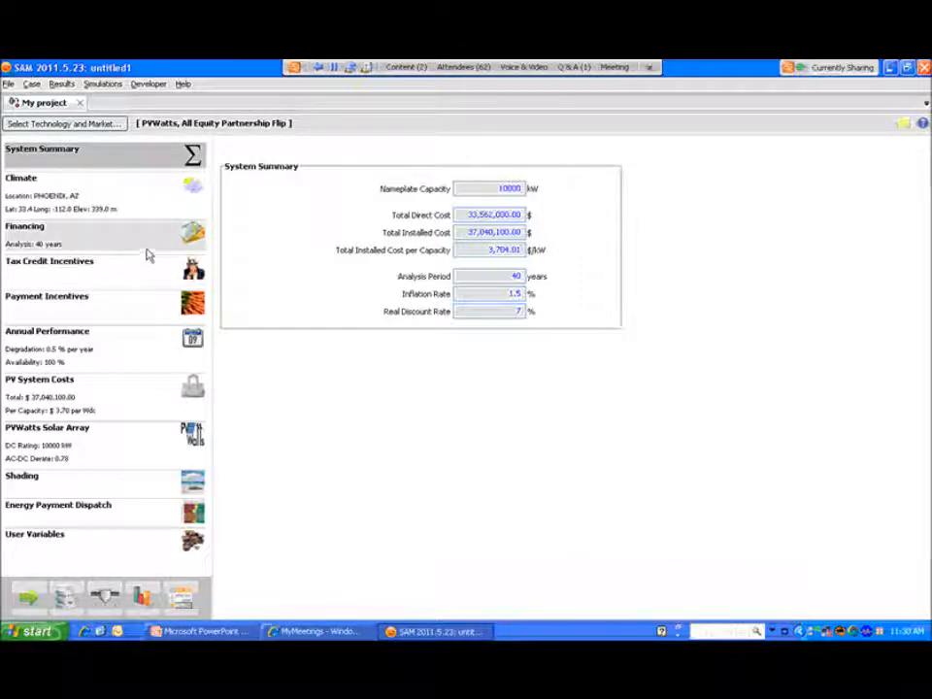
Show the PVWatts project's Financing page with default analysis, tax, loan and IRR values
click(24, 225)
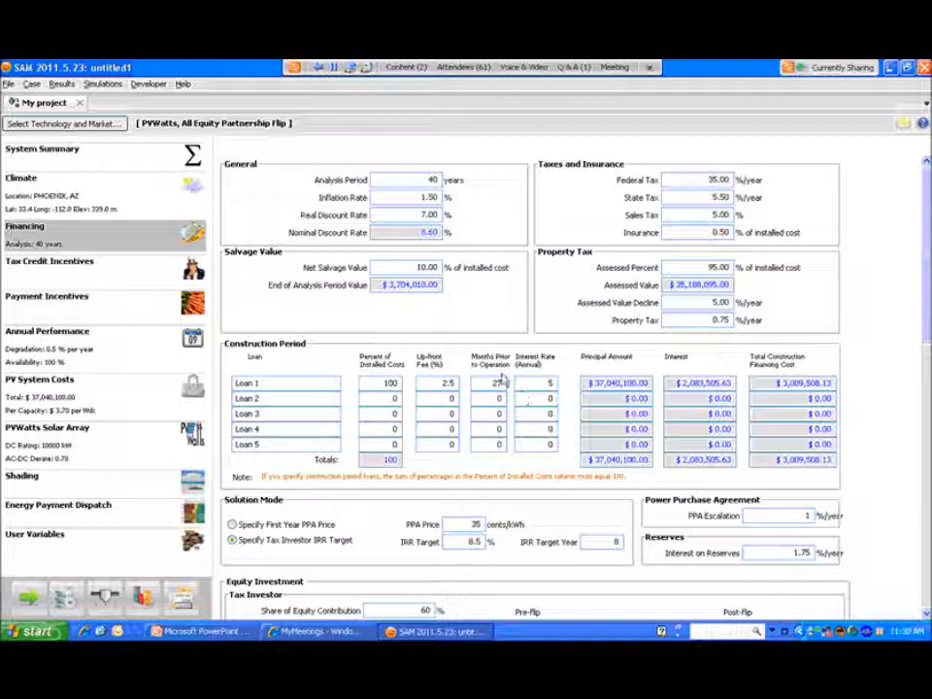
mouse_move(505, 377)
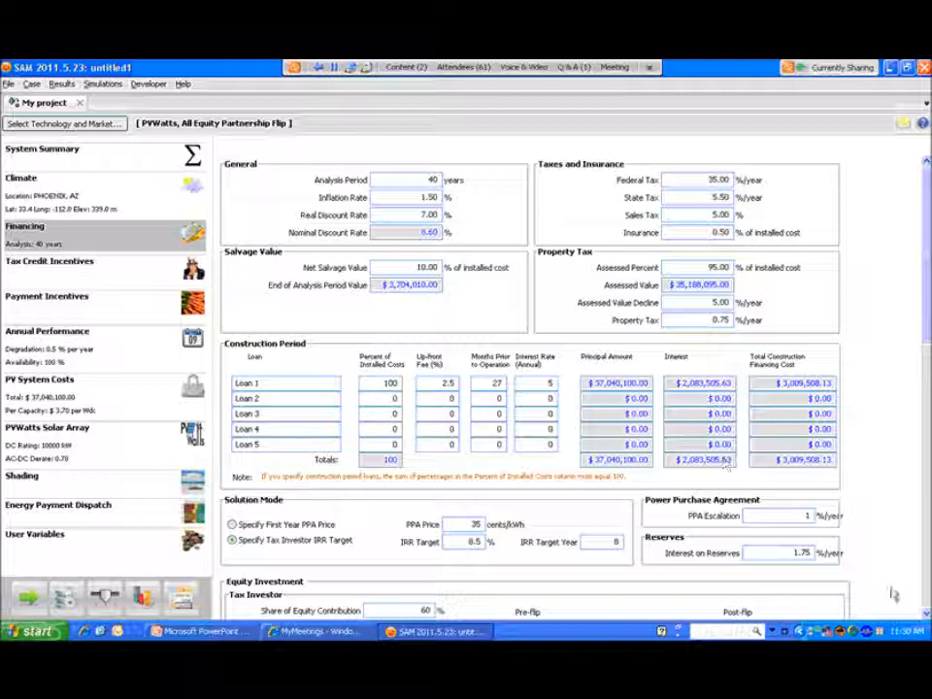
scroll(down, 3)
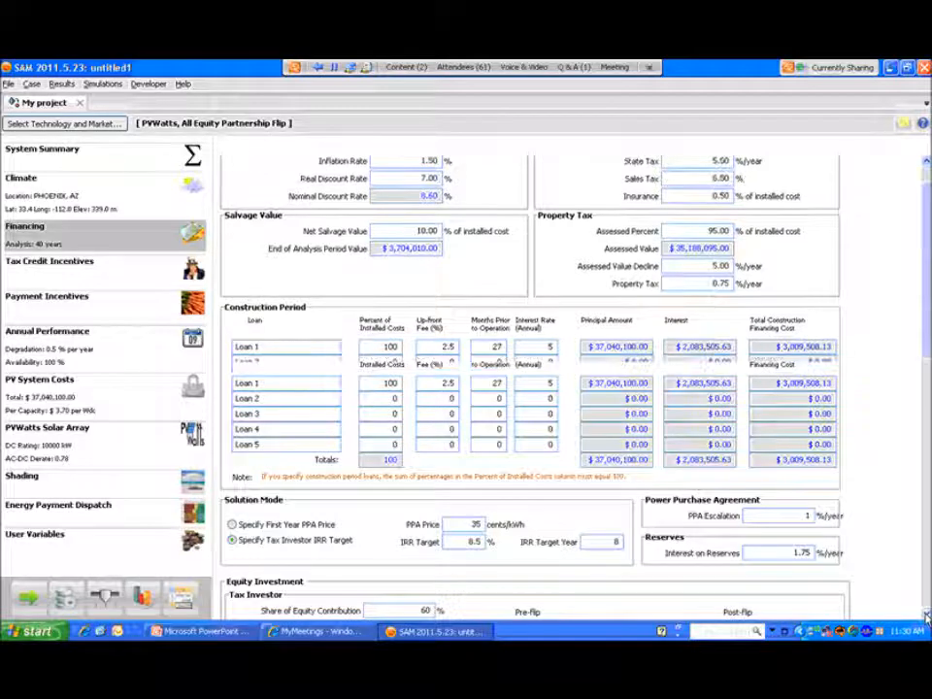
scroll(down, 3)
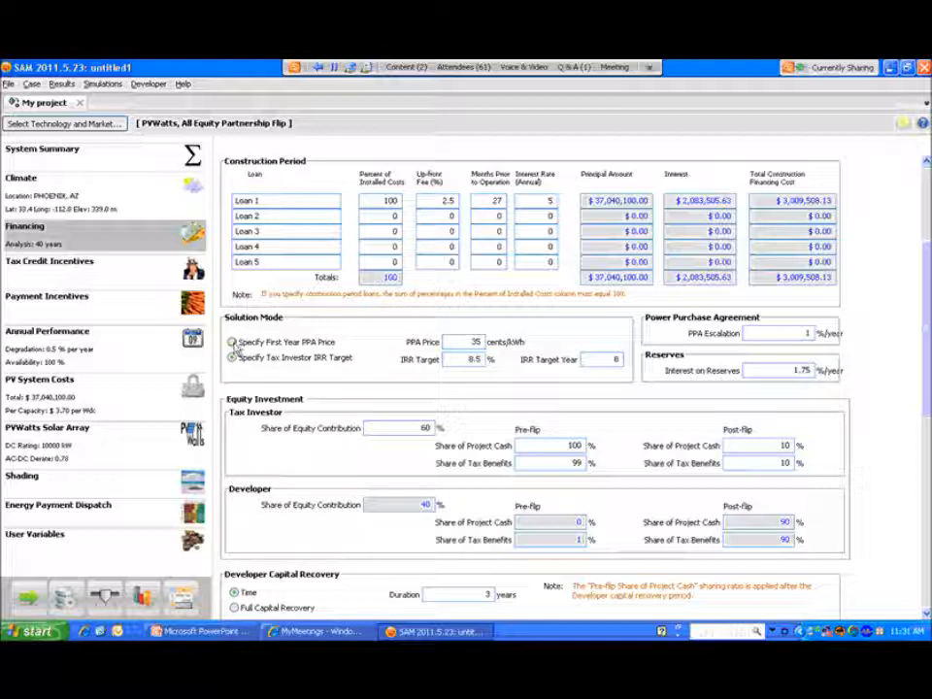
click(232, 341)
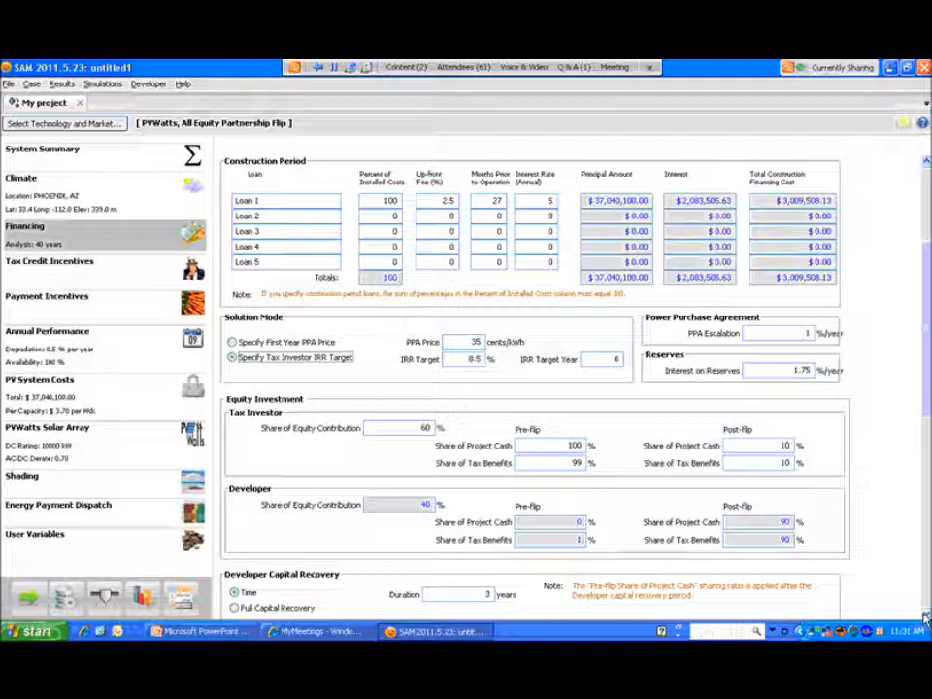
mouse_move(707, 495)
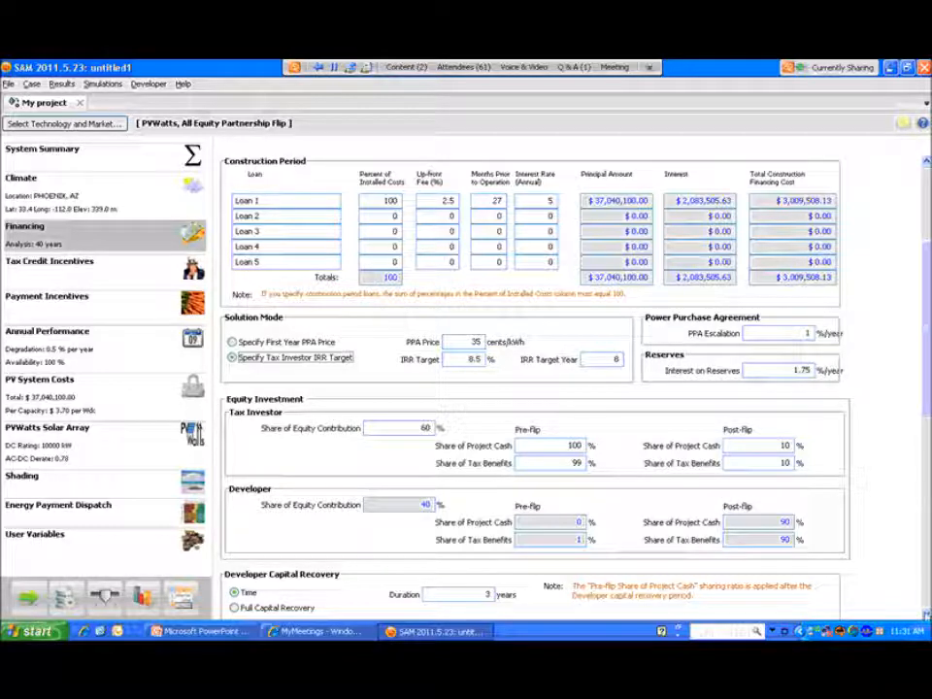
scroll(down, 3)
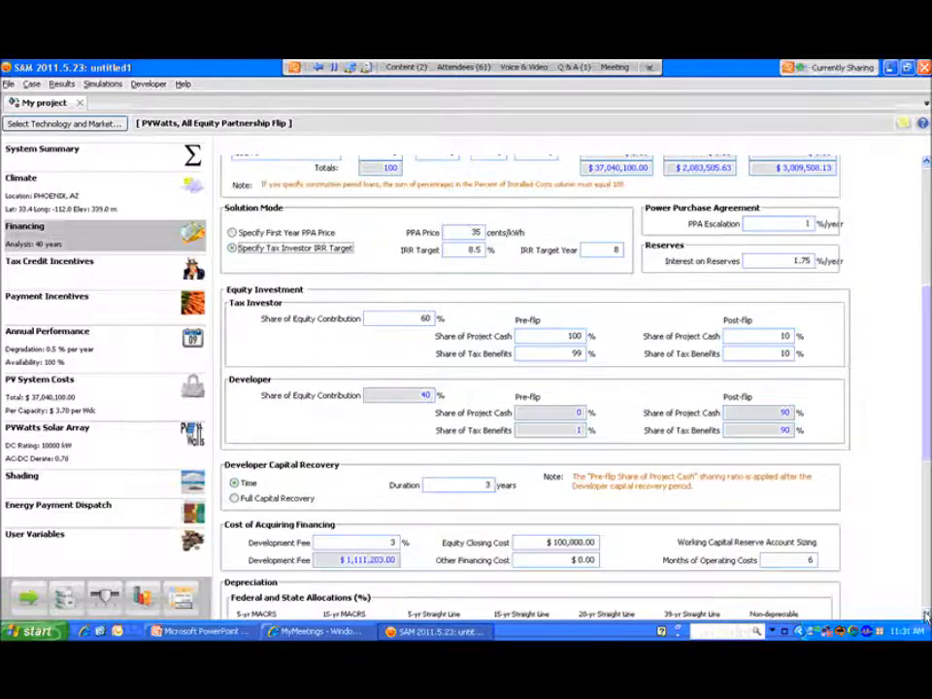
scroll(down, 3)
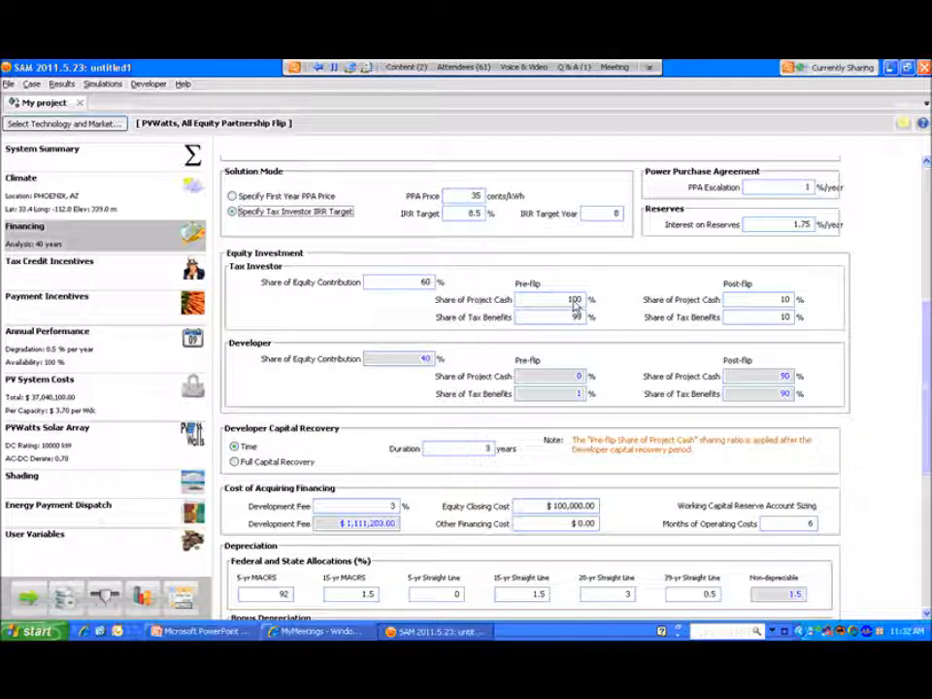
mouse_move(446, 294)
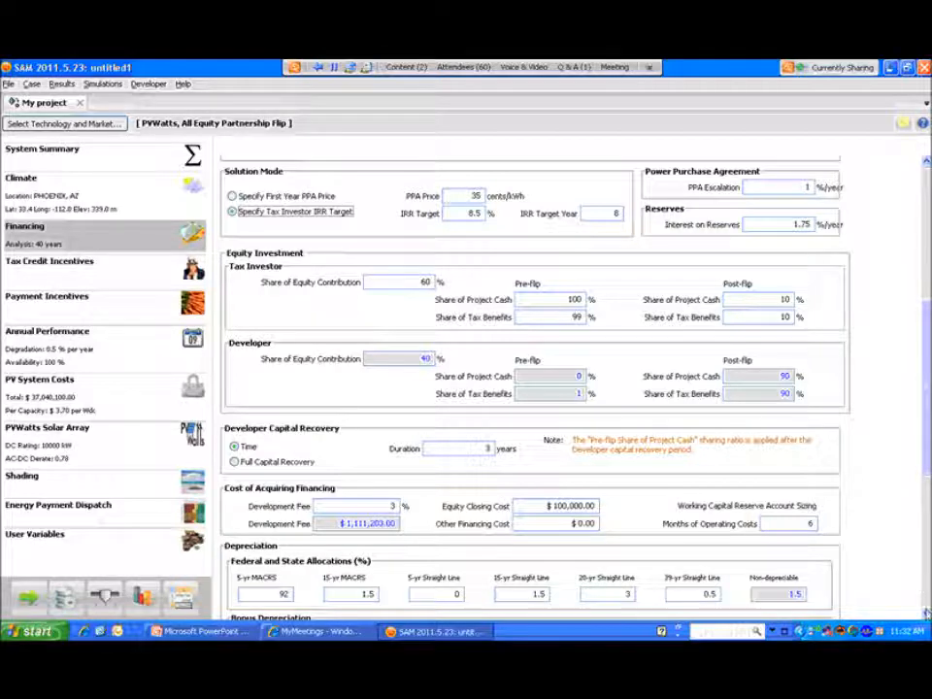
scroll(down, 3)
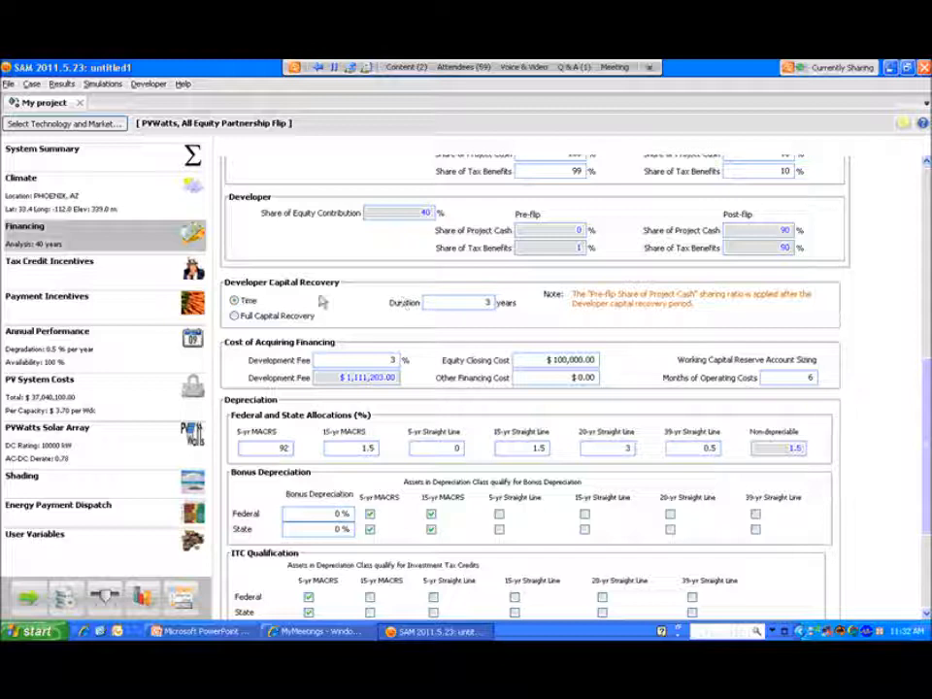
mouse_move(493, 311)
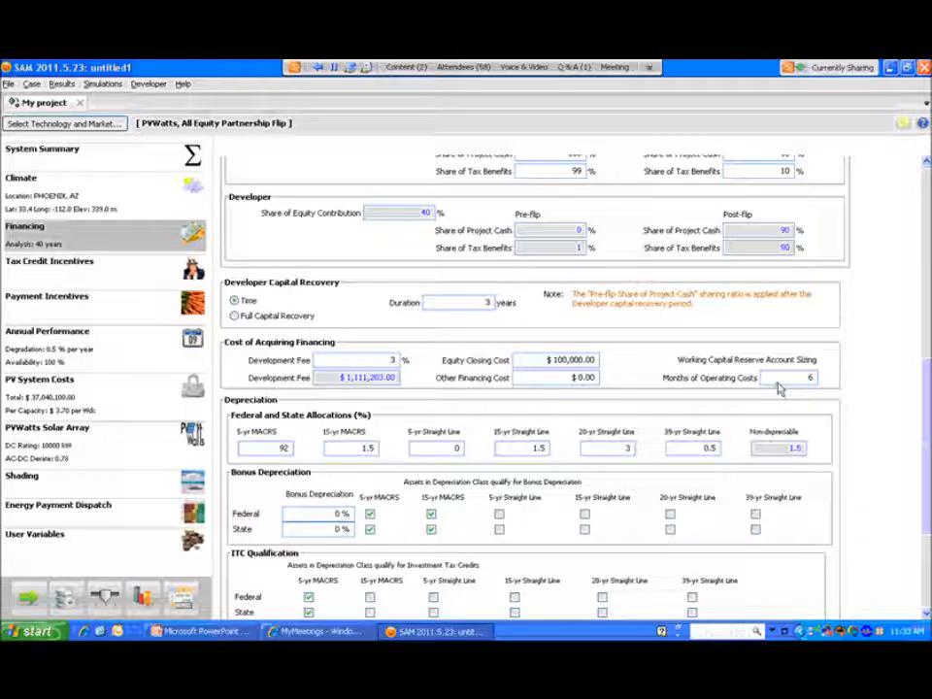
mouse_move(888, 511)
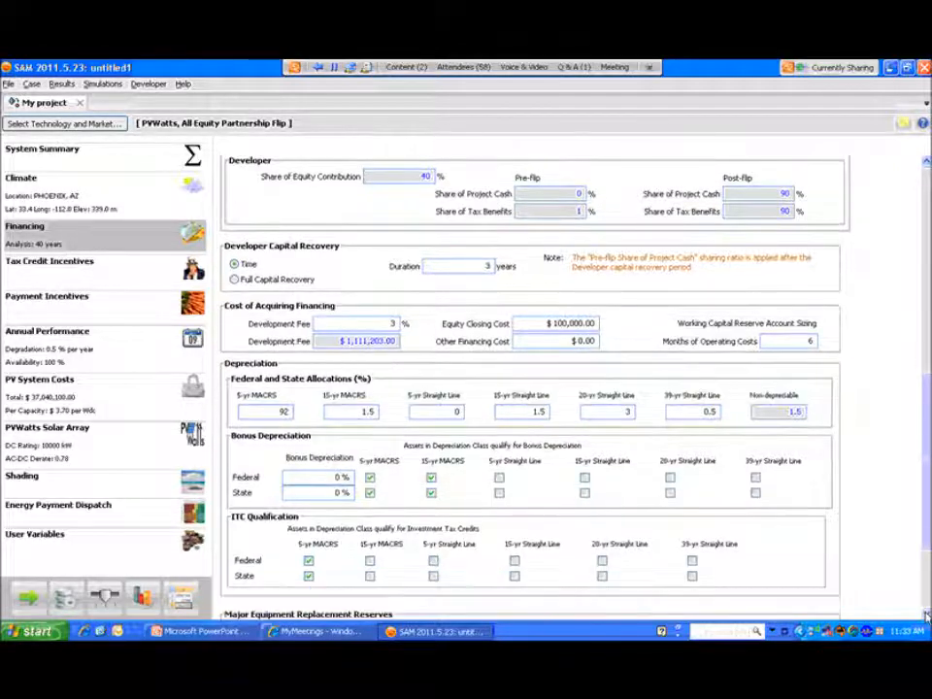
scroll(down, 3)
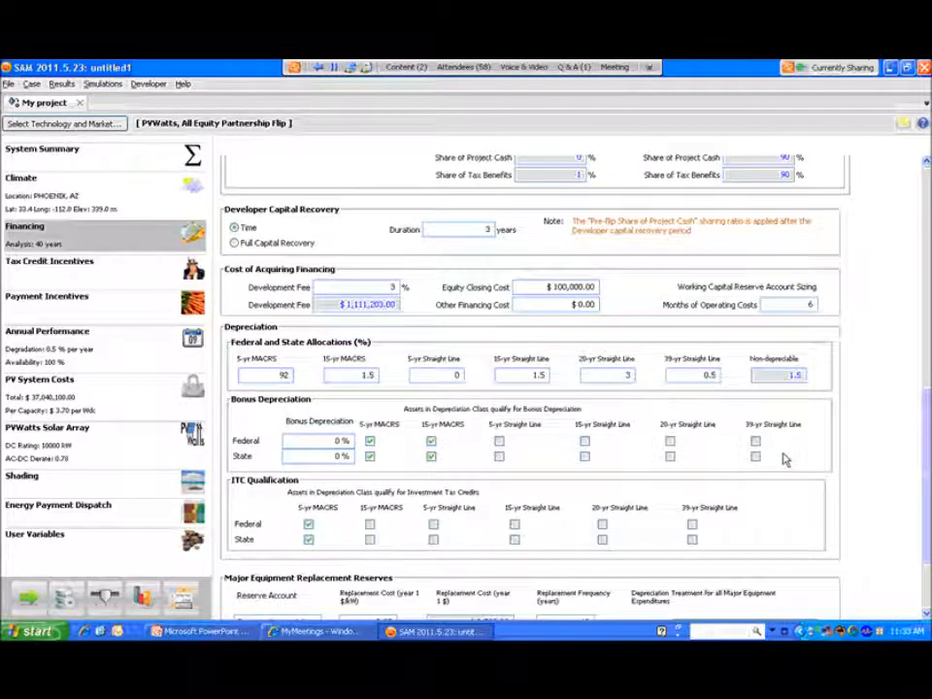
click(431, 455)
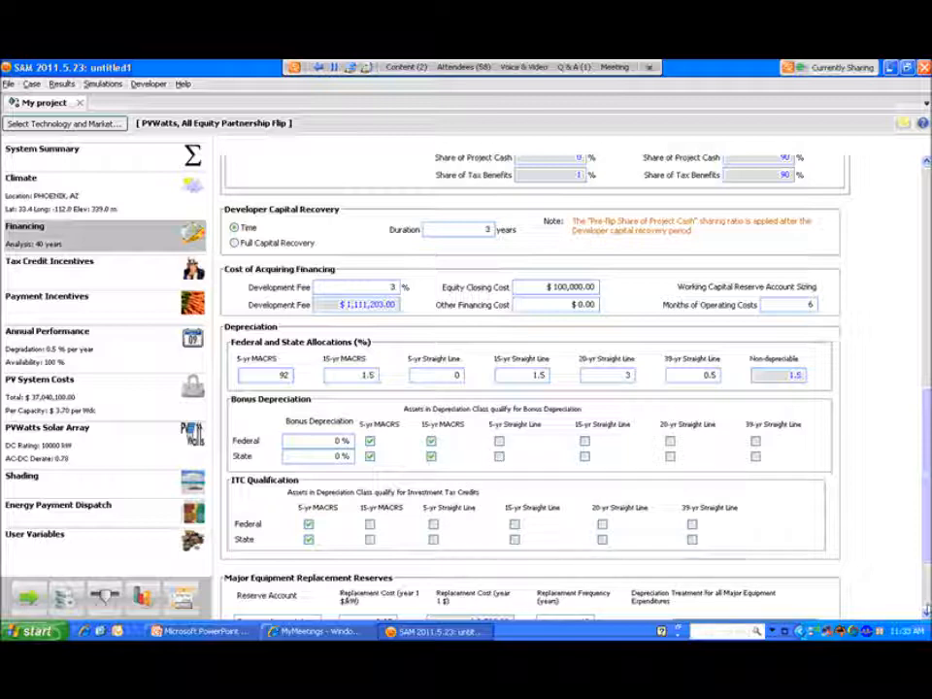
scroll(down, 3)
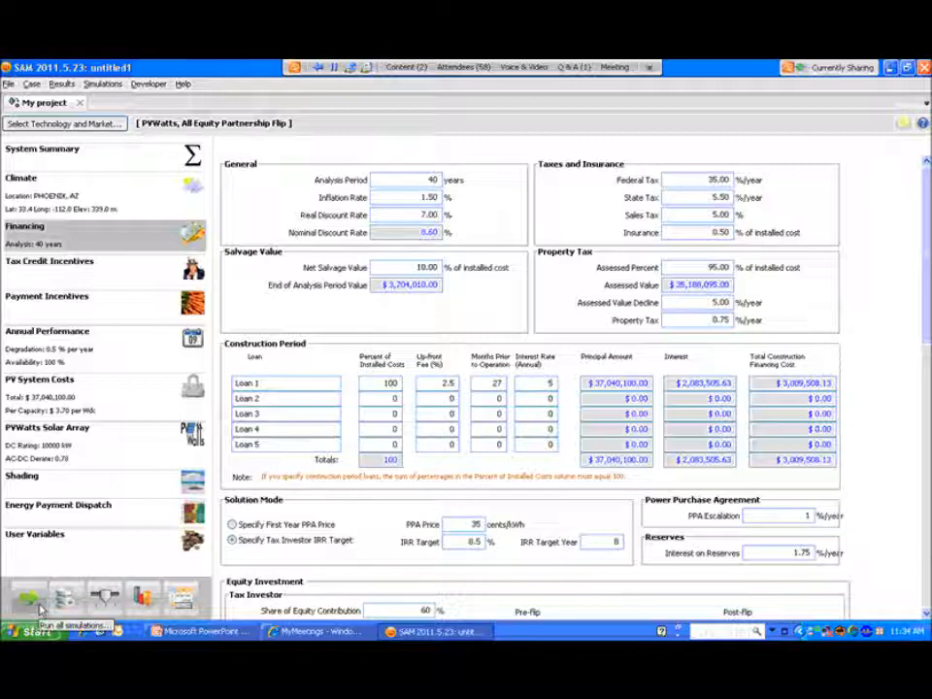
Run all simulations to get the Monthly Output graph, annual energy and LCOE
click(27, 600)
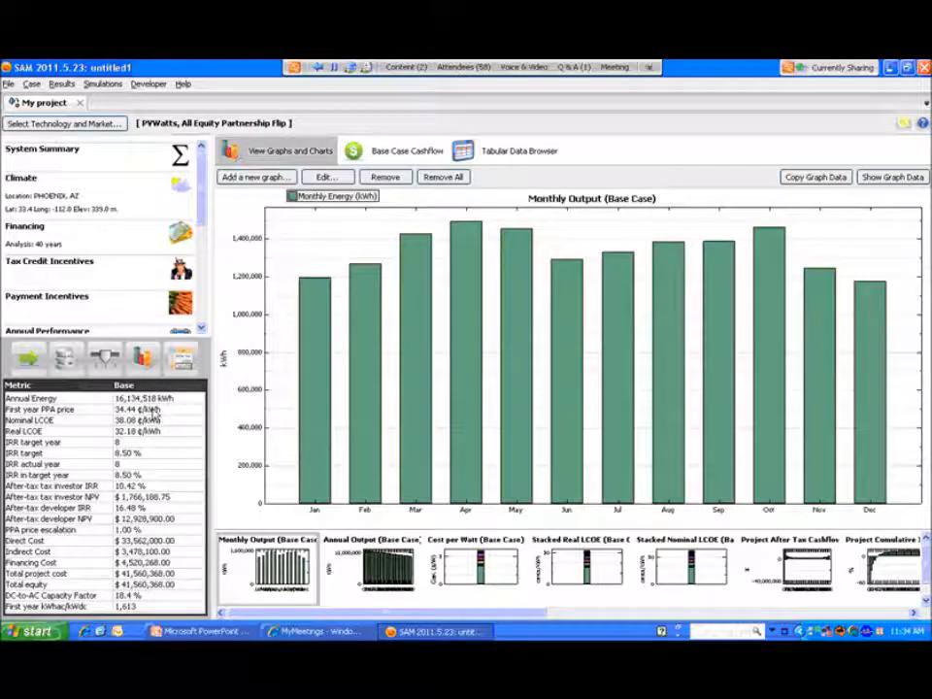
mouse_move(27, 357)
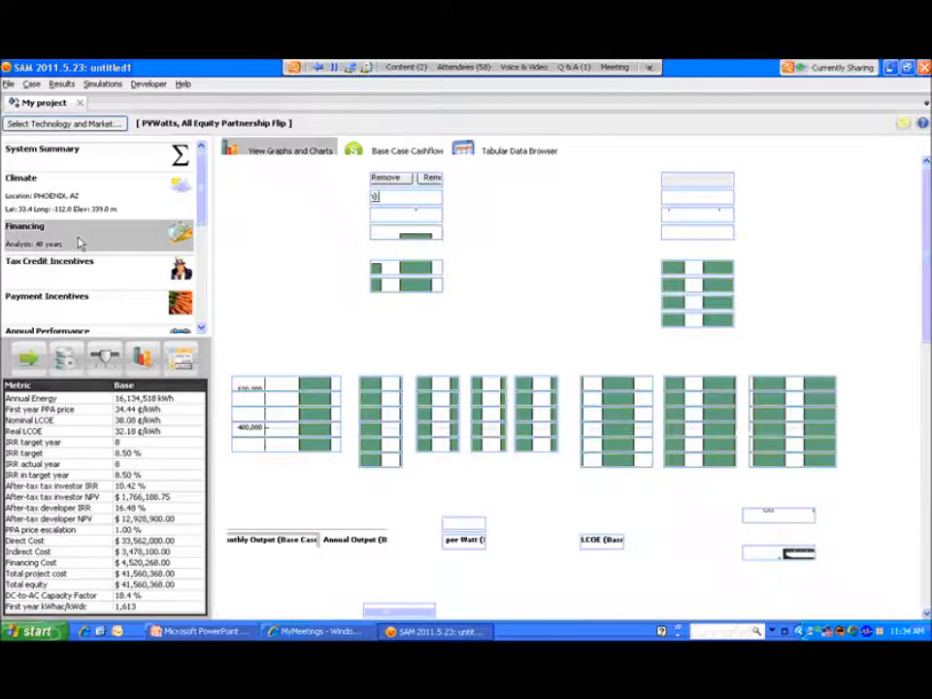
Return to the Financing inputs to revise the IRR target year
click(25, 225)
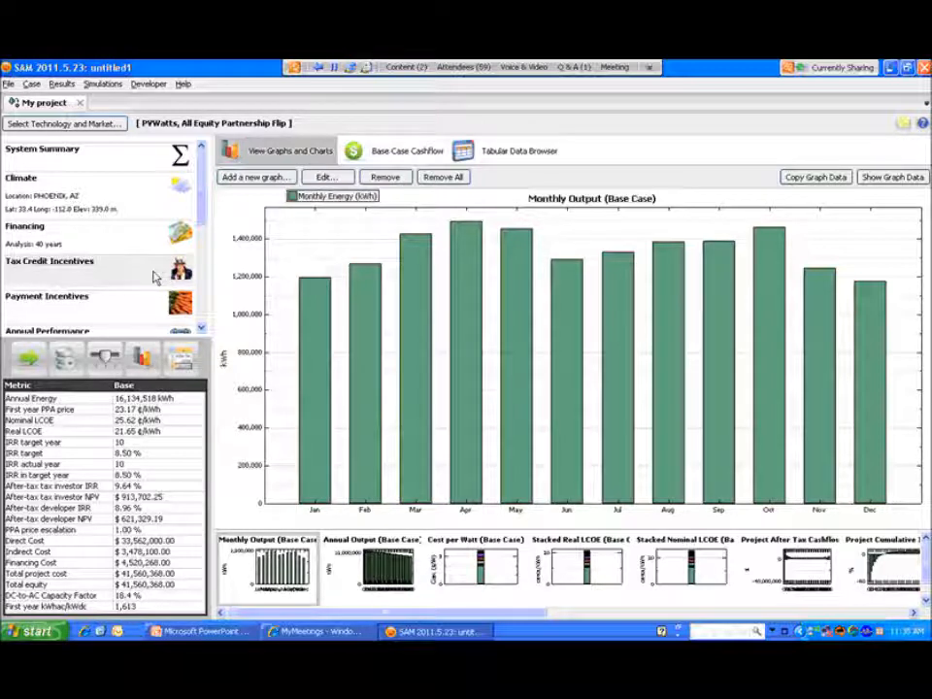
mouse_move(139, 279)
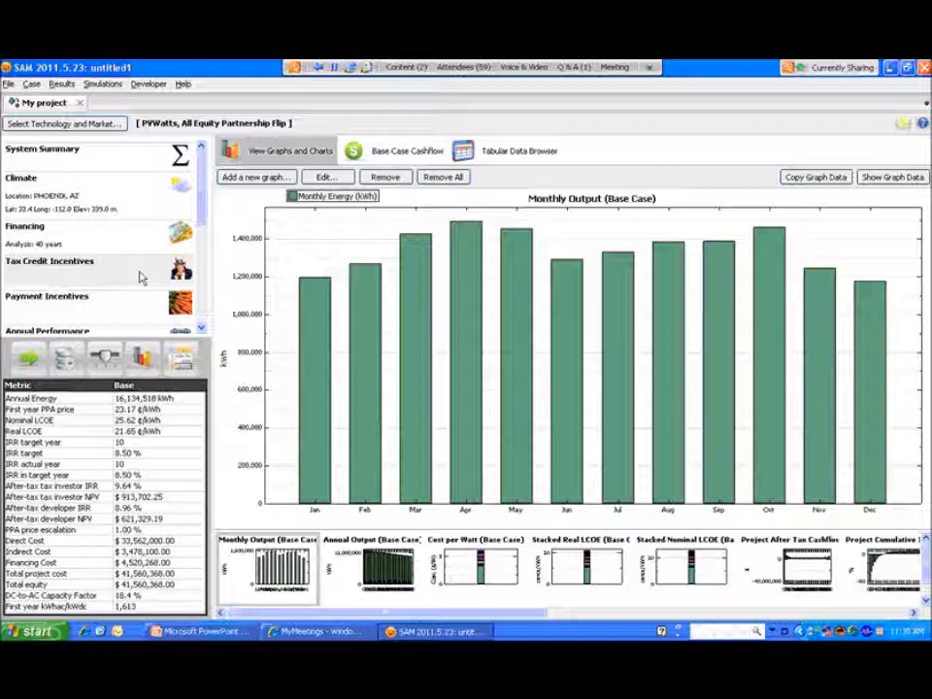
mouse_move(131, 241)
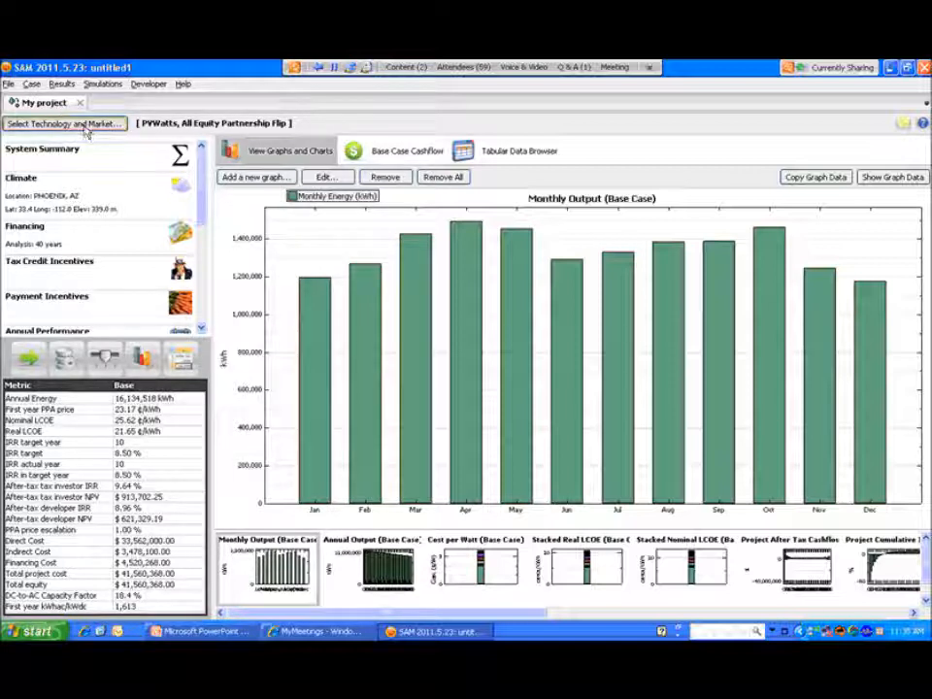
click(63, 123)
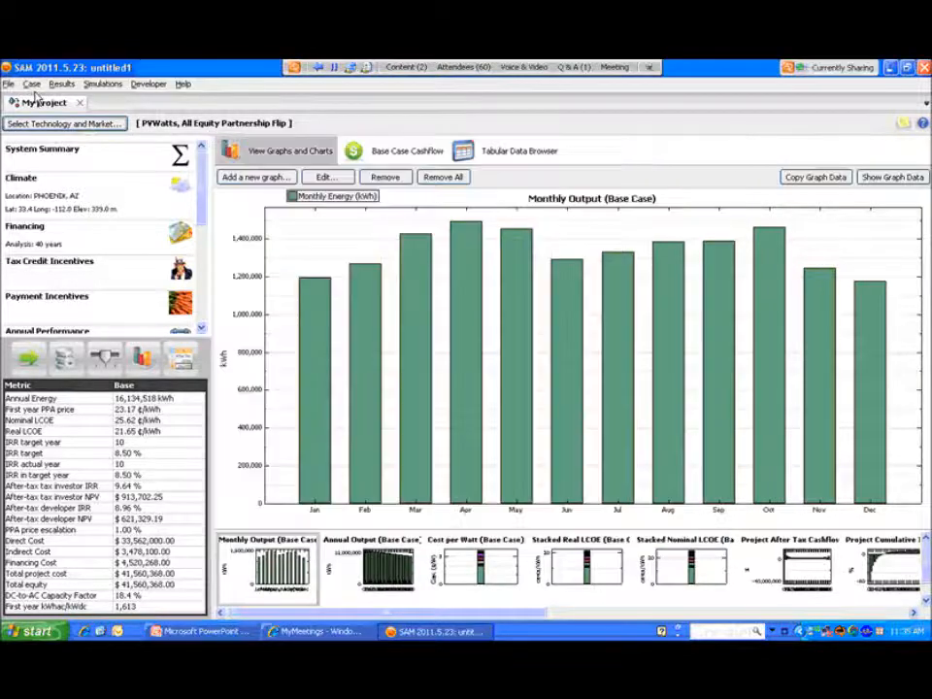
click(32, 83)
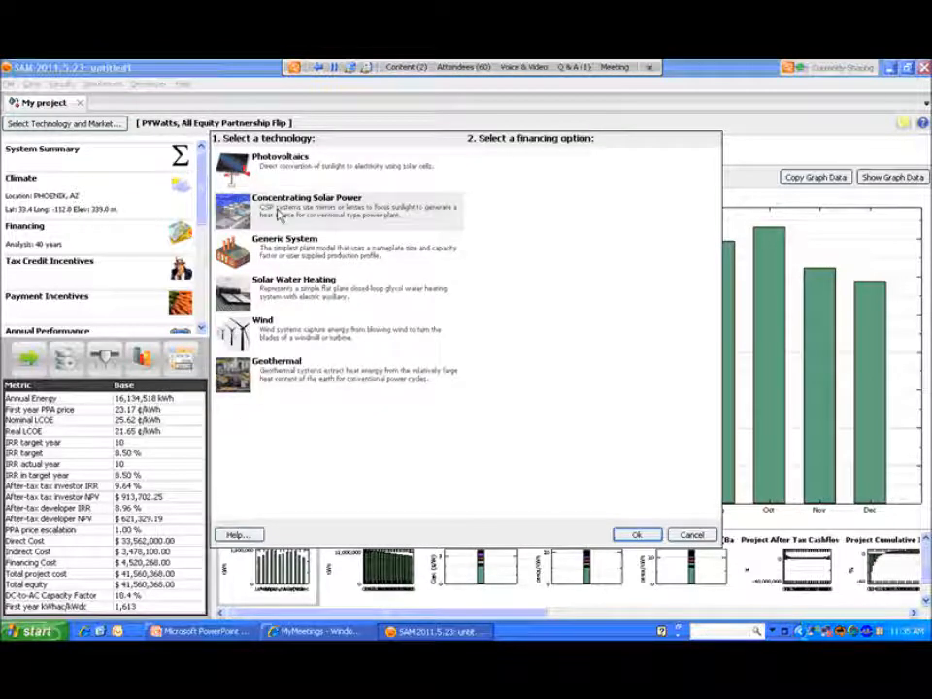
Add a Physical Trough System case with Leveraged Partnership Flip, keeping the suggested name
click(307, 204)
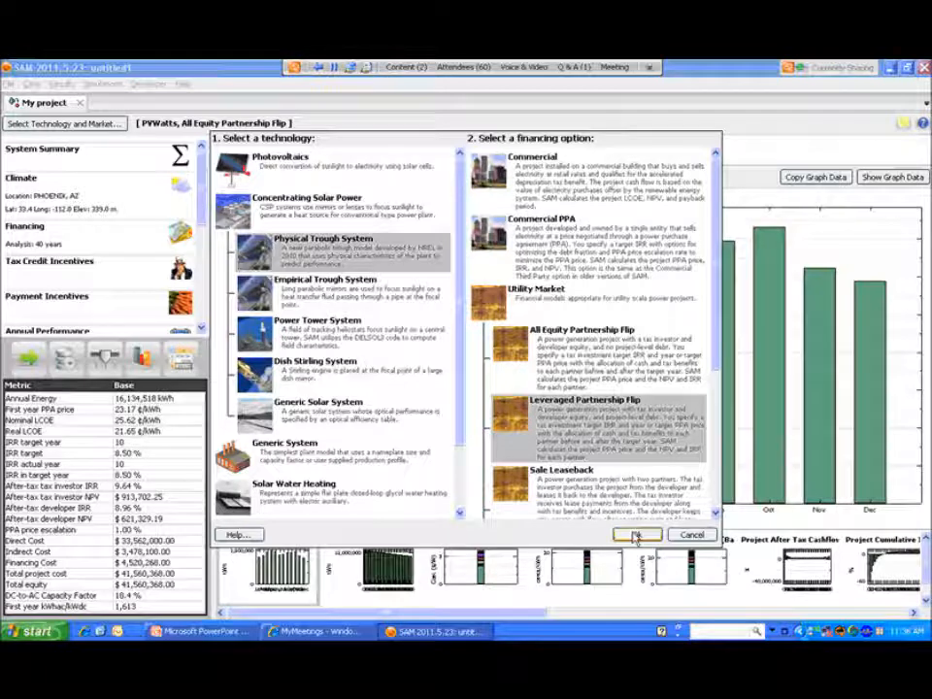
click(637, 534)
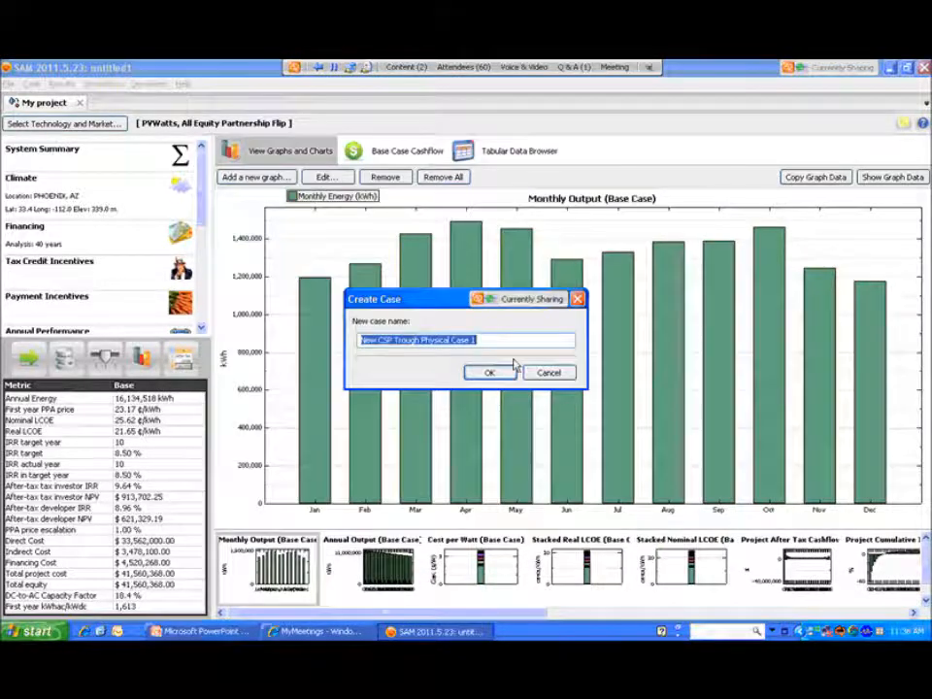
click(489, 372)
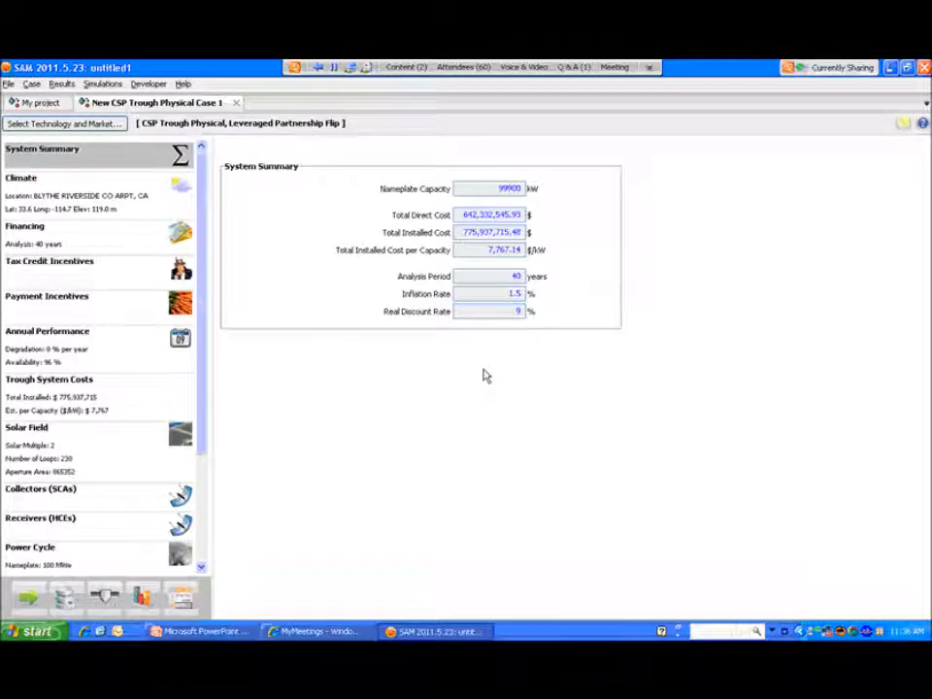
mouse_move(107, 352)
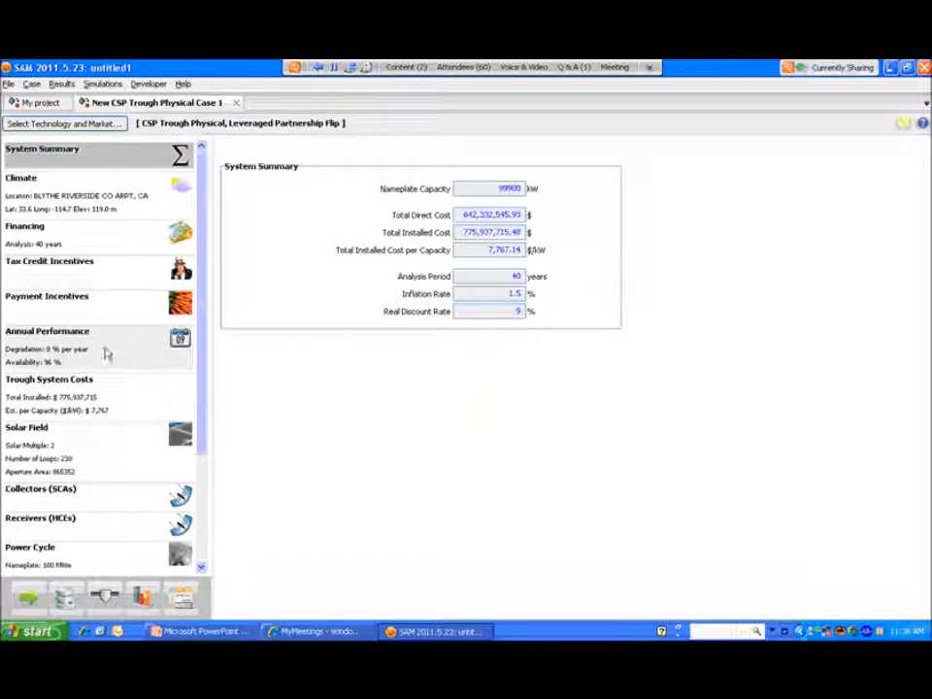
Show the trough case's Financing page down to equity investment and debt terms
click(25, 226)
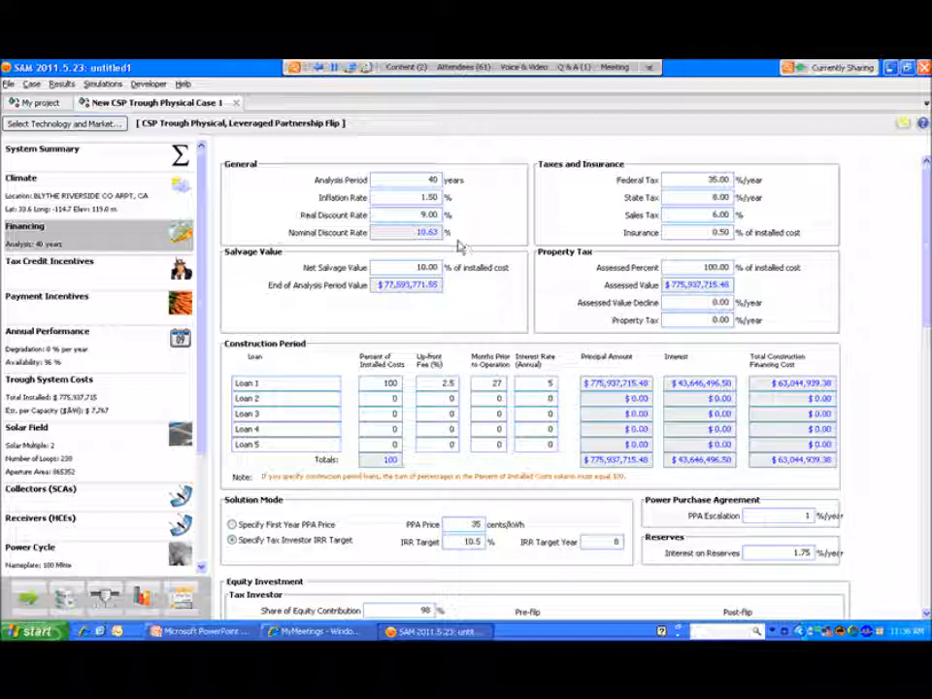
mouse_move(379, 473)
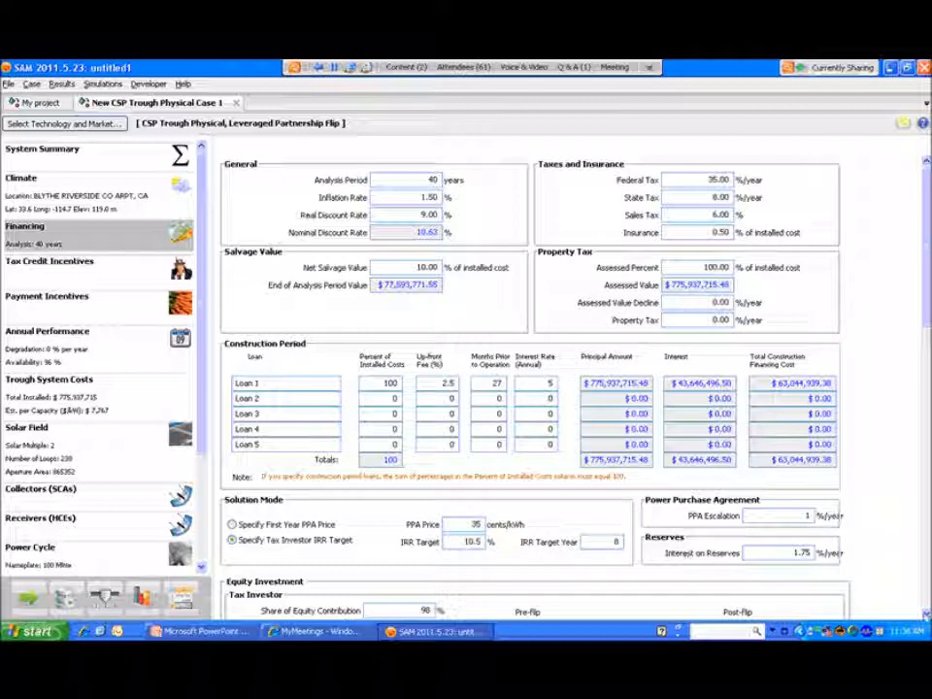
scroll(down, 3)
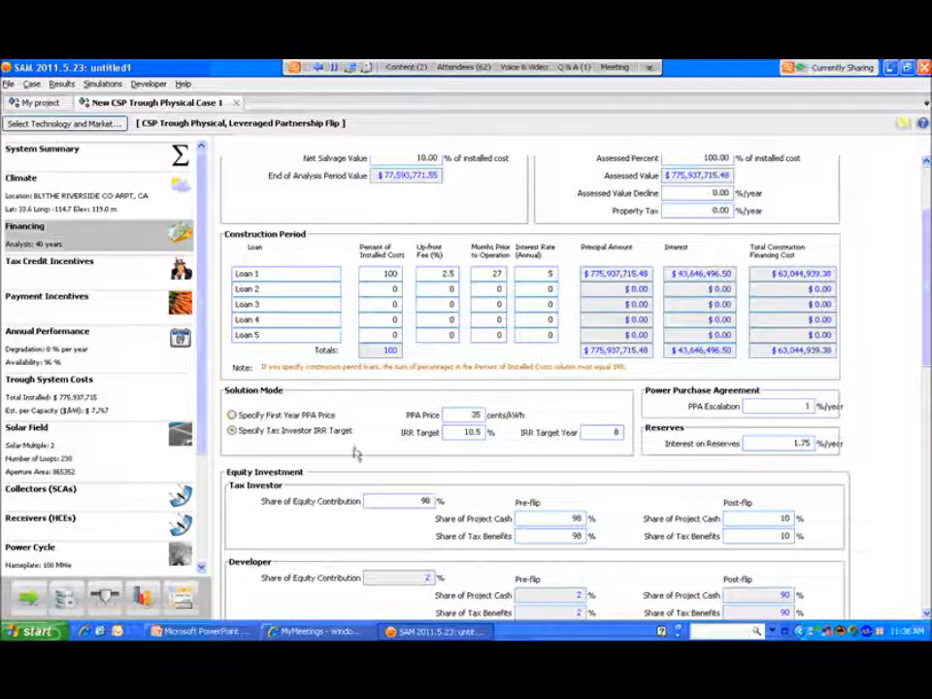
mouse_move(548, 481)
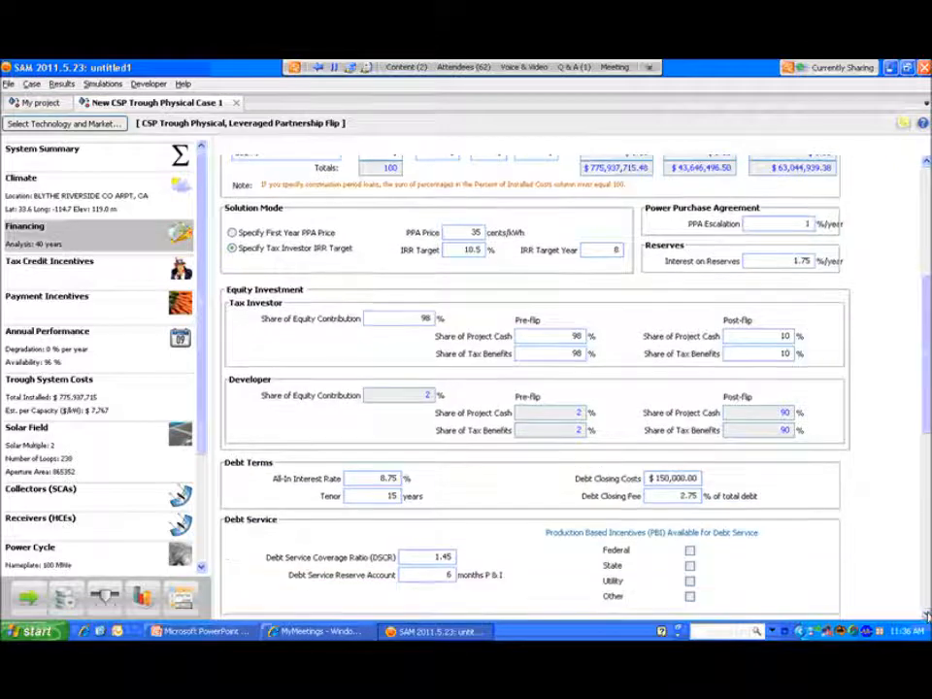
scroll(down, 3)
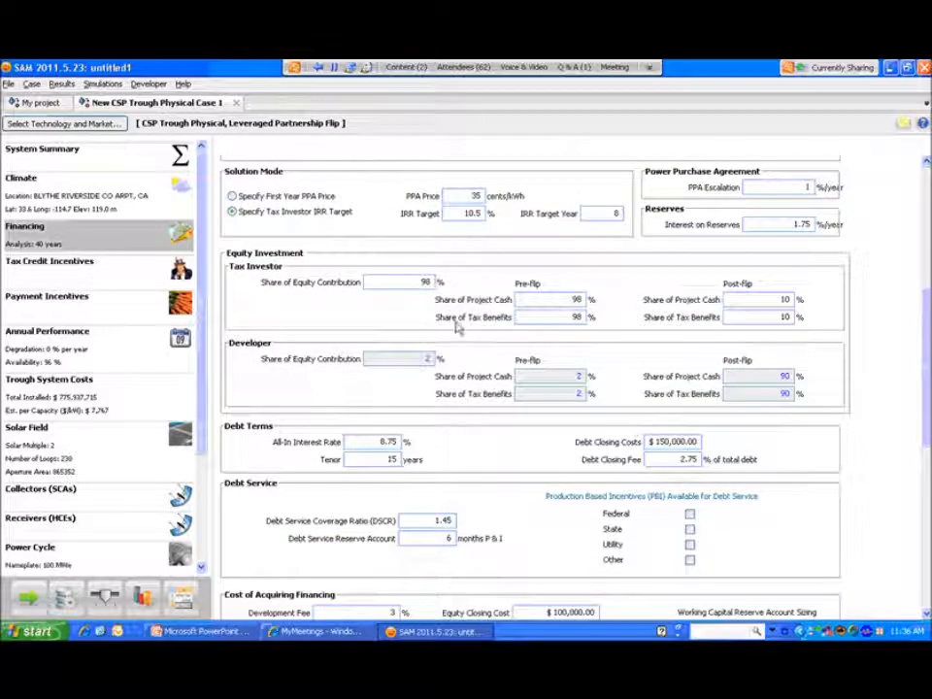
mouse_move(401, 304)
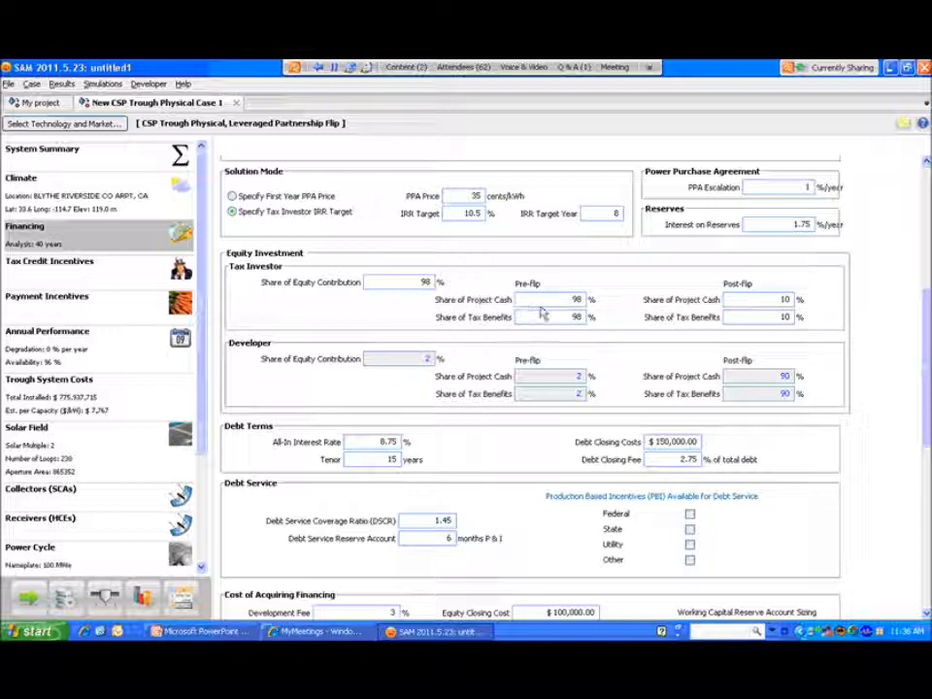
mouse_move(697, 320)
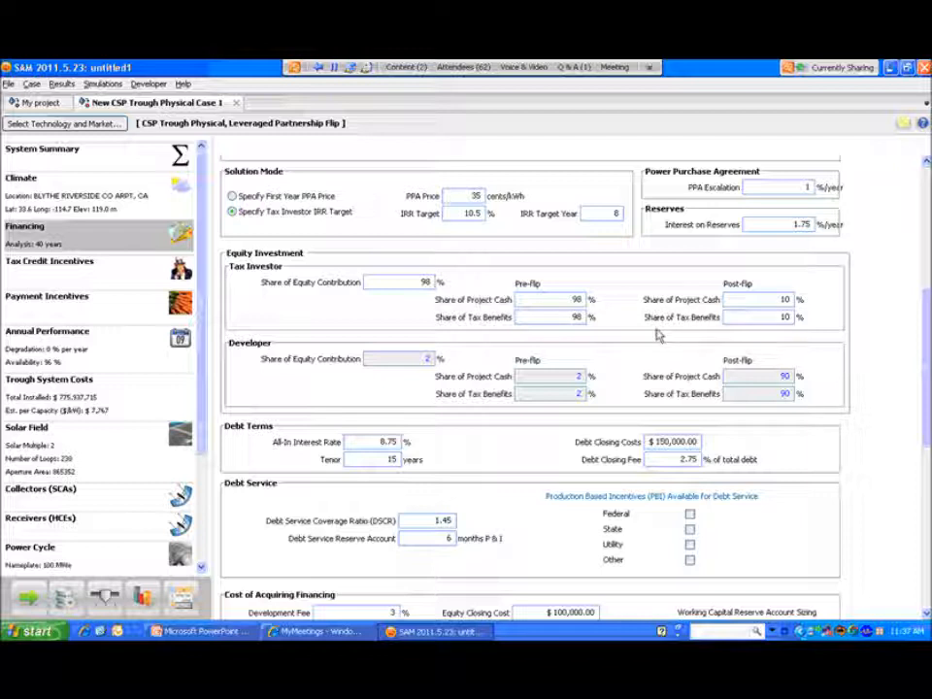
mouse_move(676, 350)
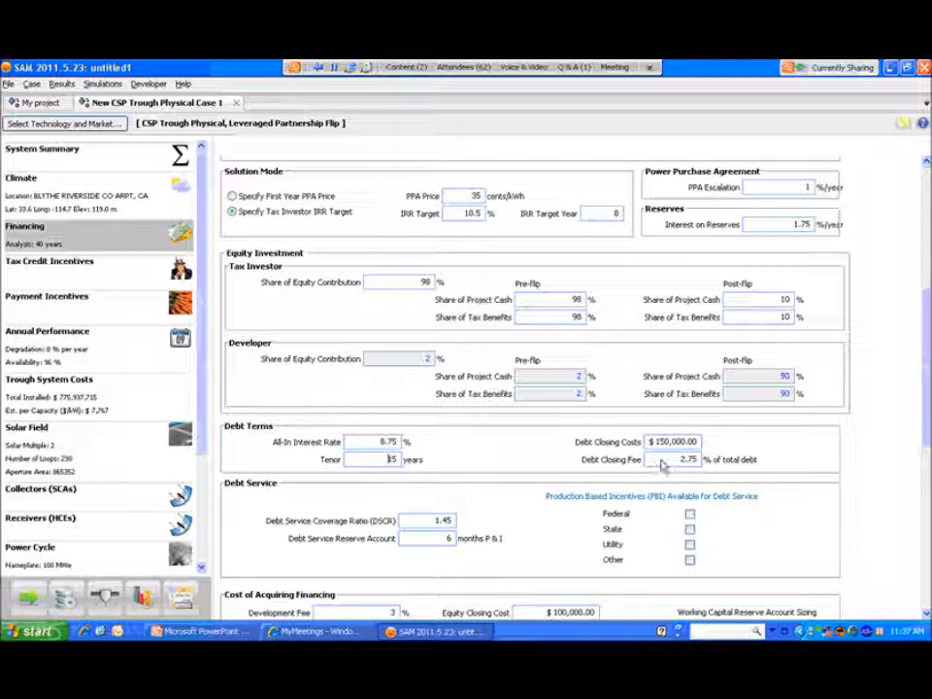
text(15)
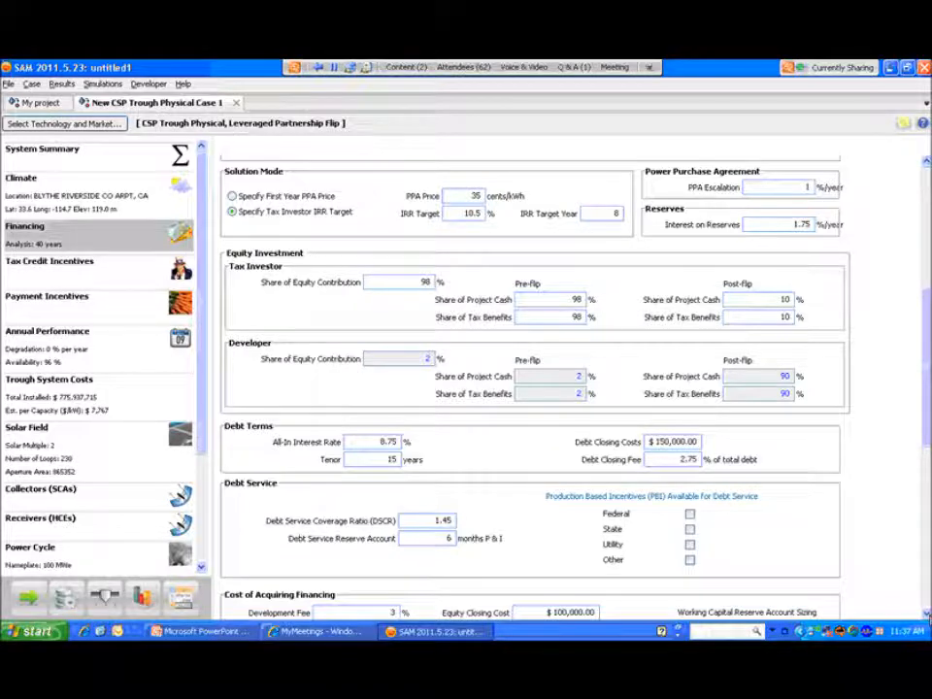
scroll(down, 3)
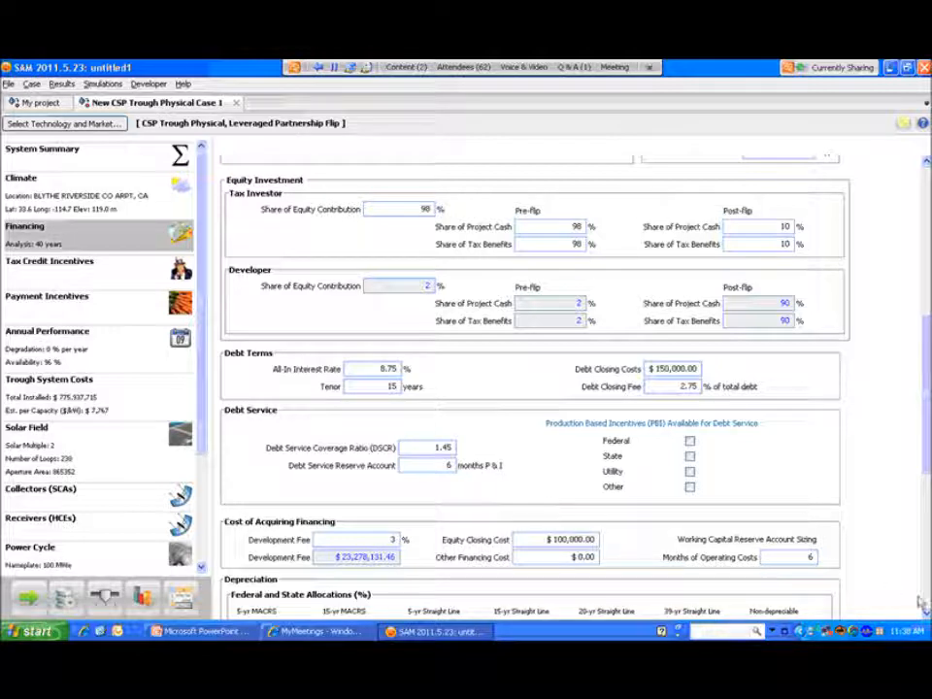
scroll(down, 3)
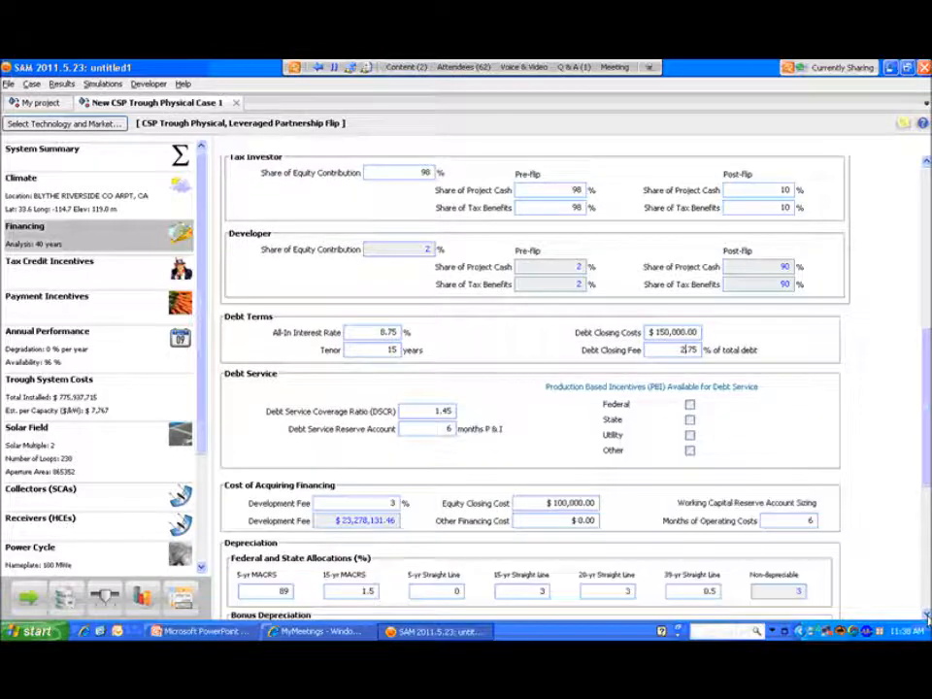
scroll(down, 3)
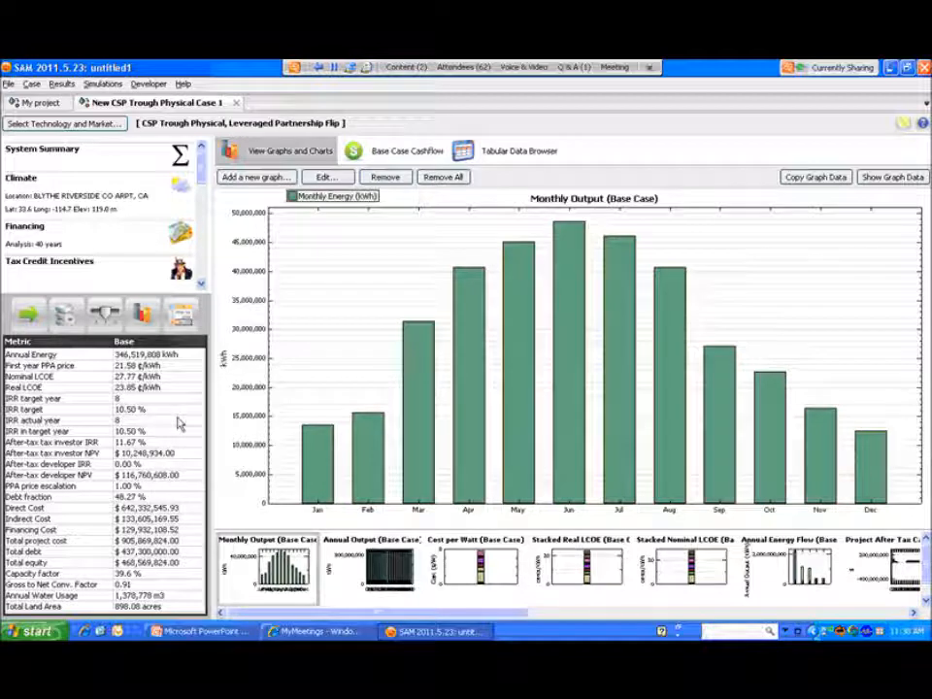
mouse_move(241, 437)
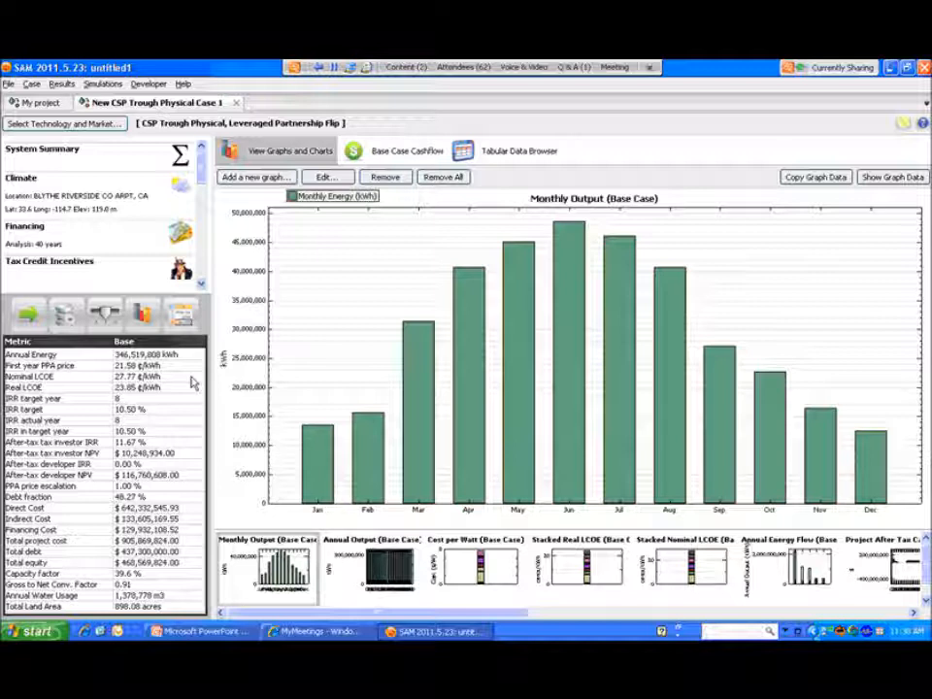
mouse_move(162, 420)
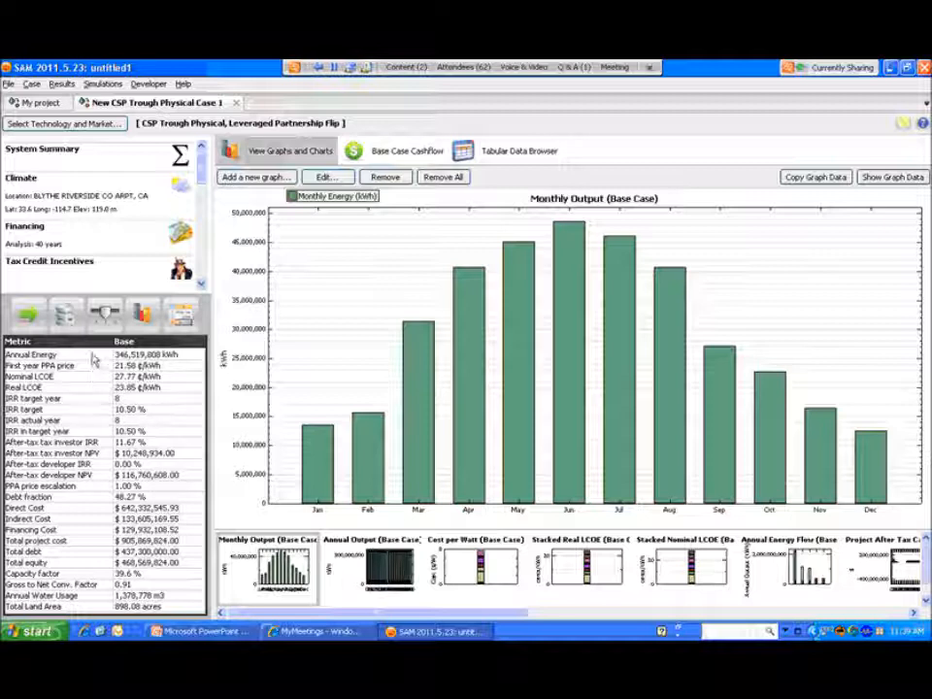
mouse_move(82, 376)
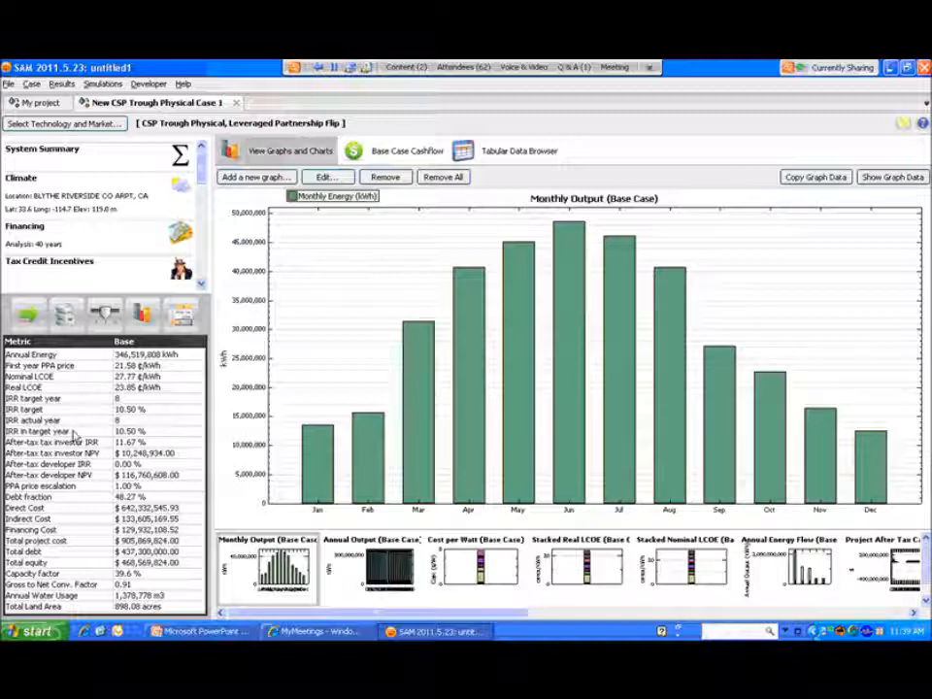
mouse_move(79, 500)
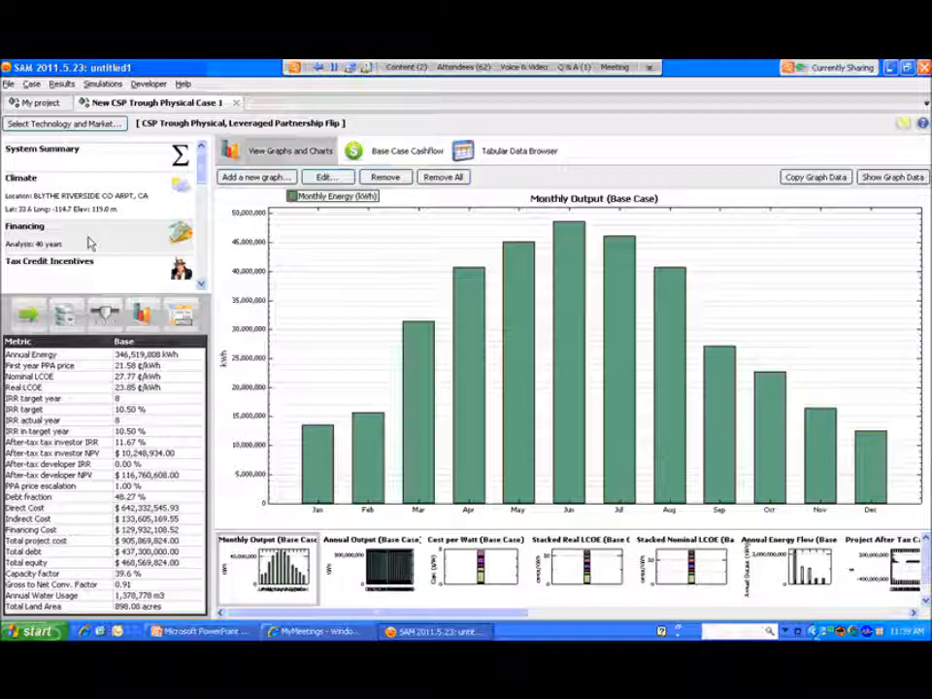
click(24, 226)
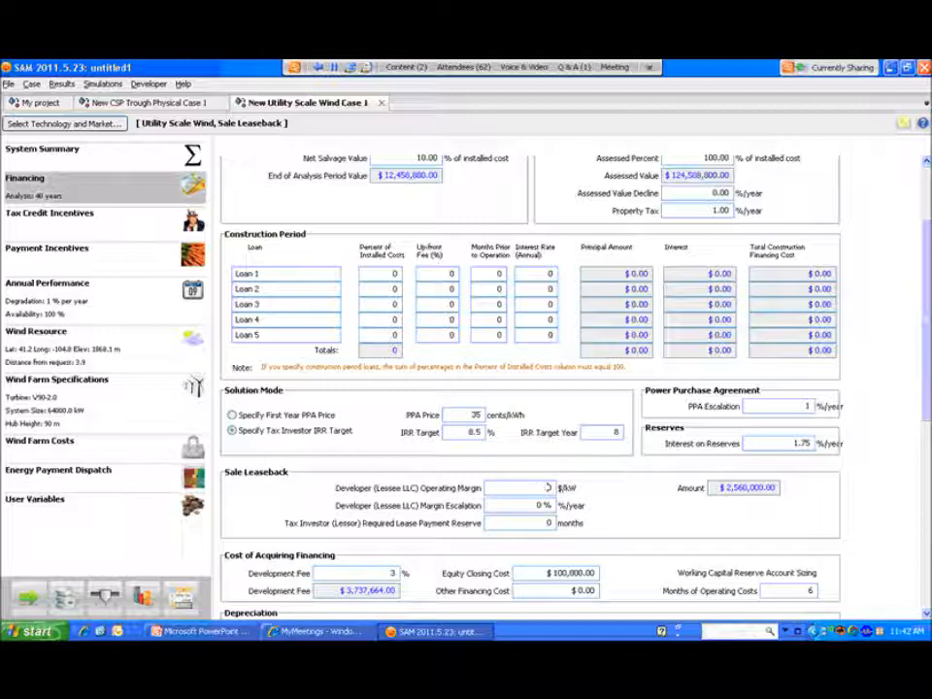
Enter 20 $/kW as the Developer (Lessee LLC) Operating Margin under Sale Leaseback
text(20)
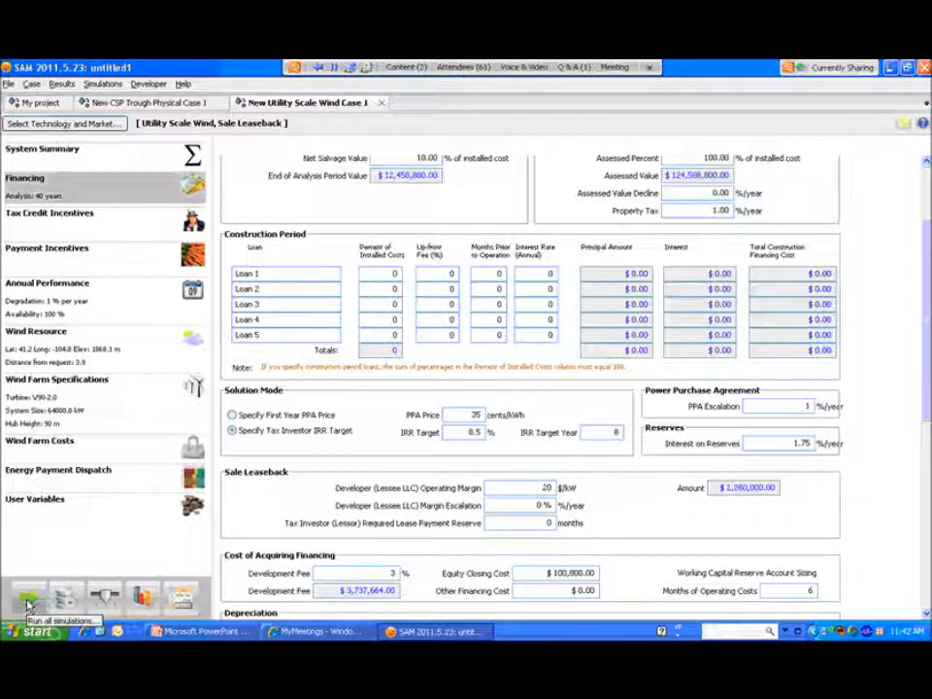
Simulate the wind sale-leaseback case to view monthly output and its 13.88 ¢/kWh PPA price
click(26, 596)
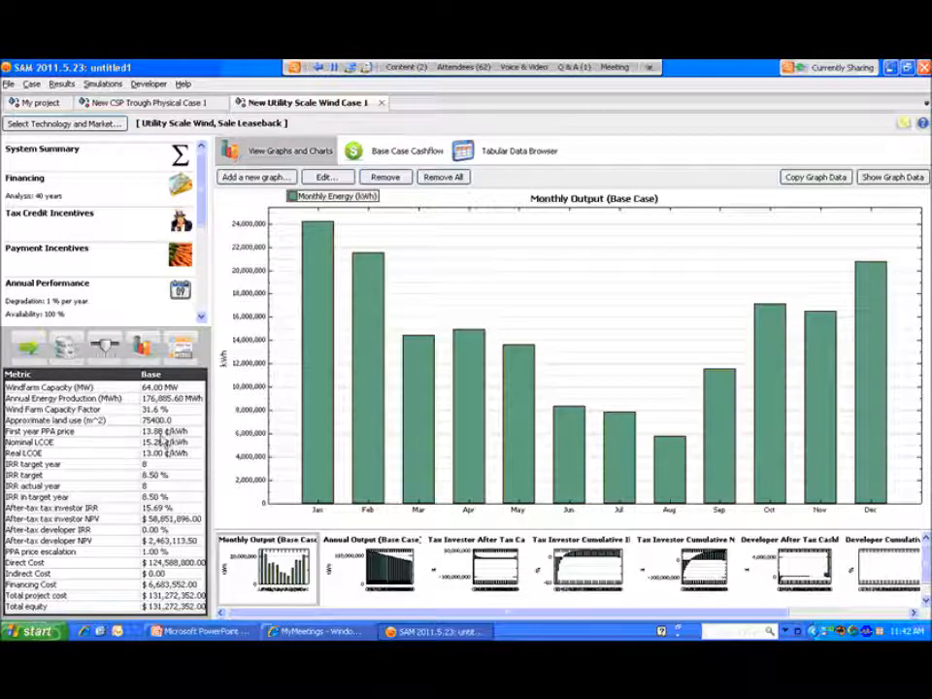
mouse_move(184, 441)
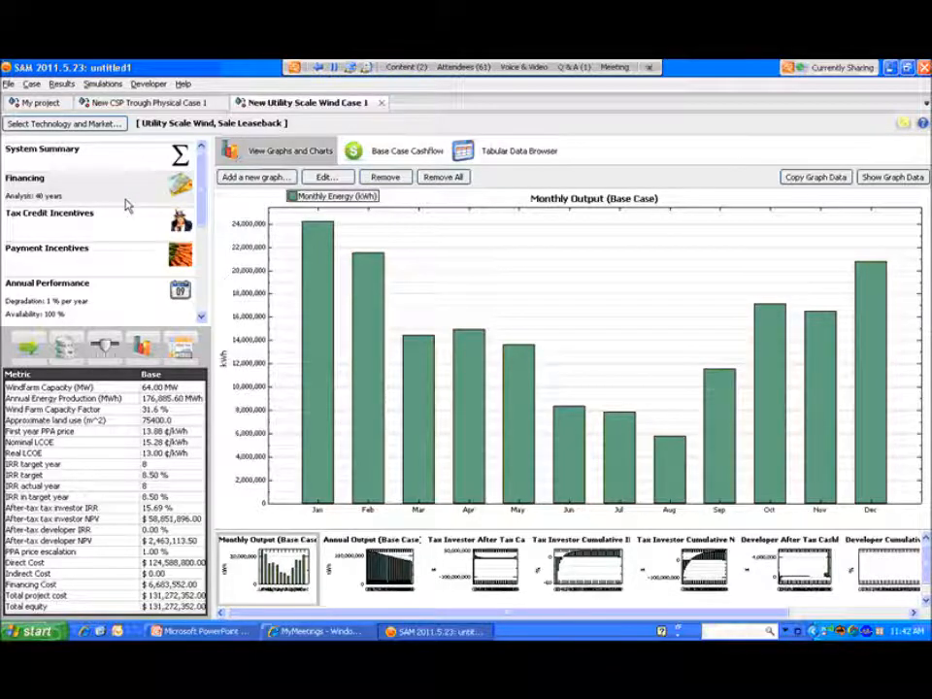
Show the wind case's Sale Leaseback financing inputs, scrolling down to the depreciation allocations
click(25, 178)
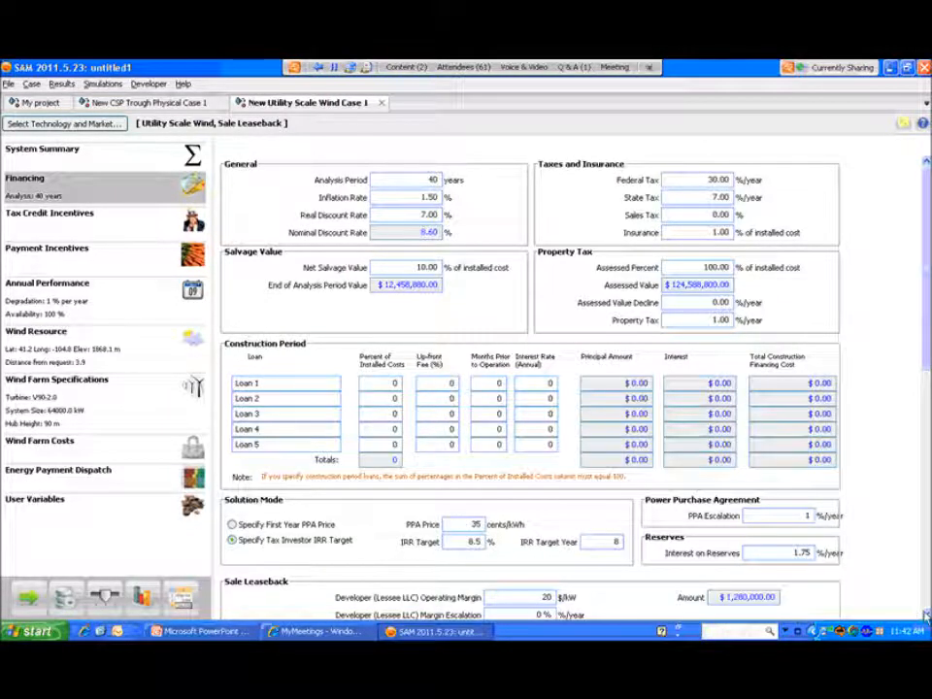
scroll(down, 3)
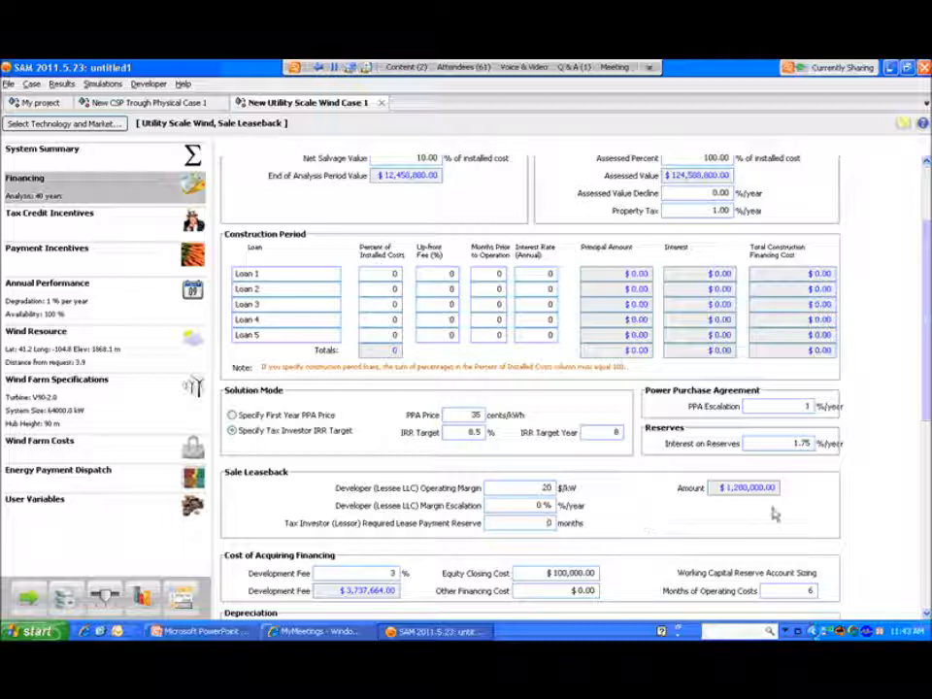
mouse_move(820, 535)
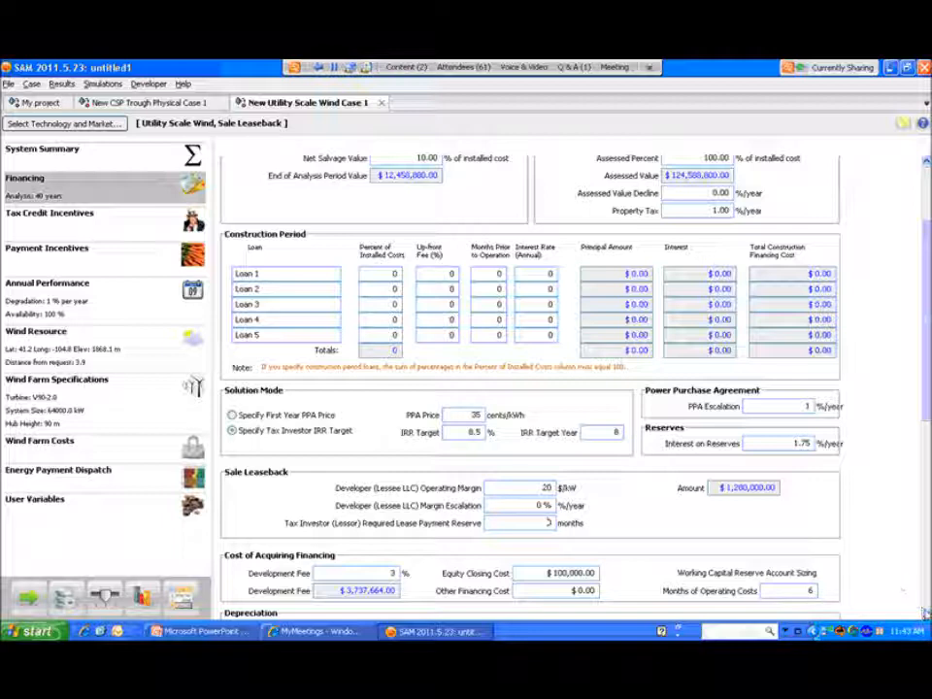
scroll(down, 3)
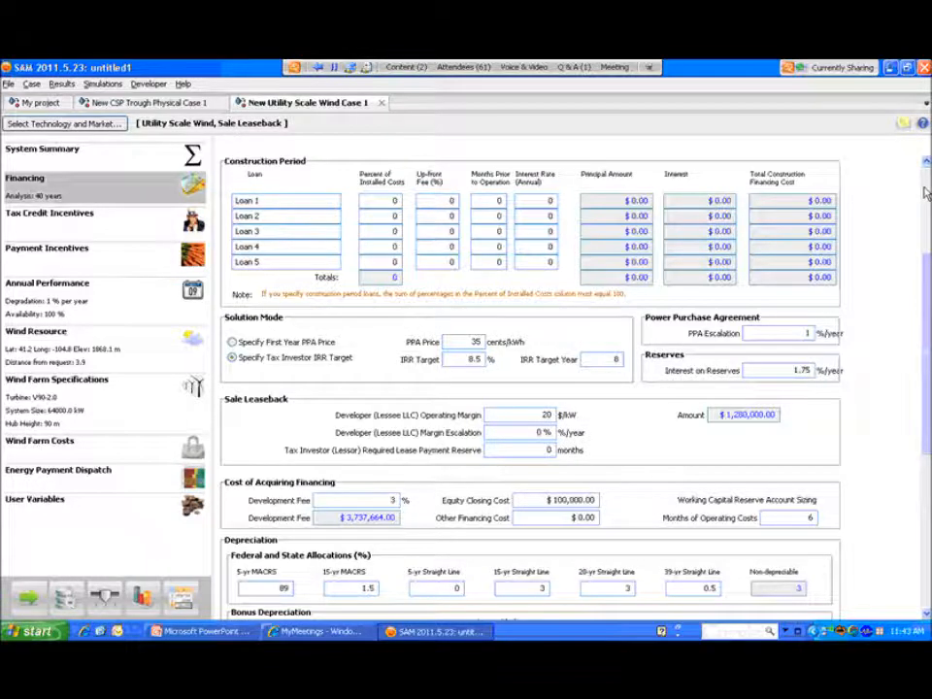
Start a new case with Geothermal Power technology and Single Owner financing
scroll(up, 3)
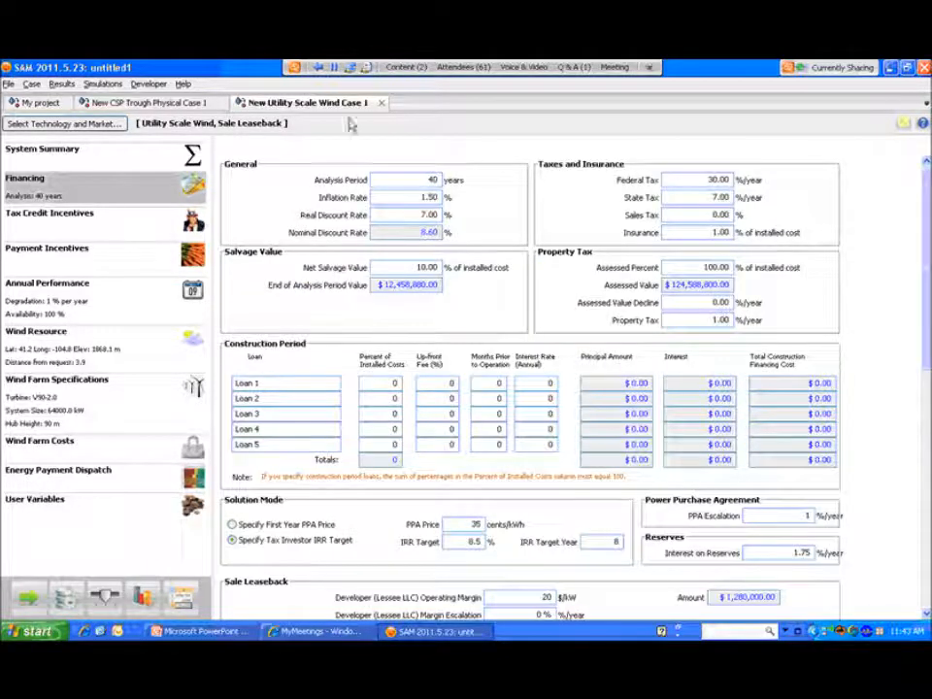
click(32, 84)
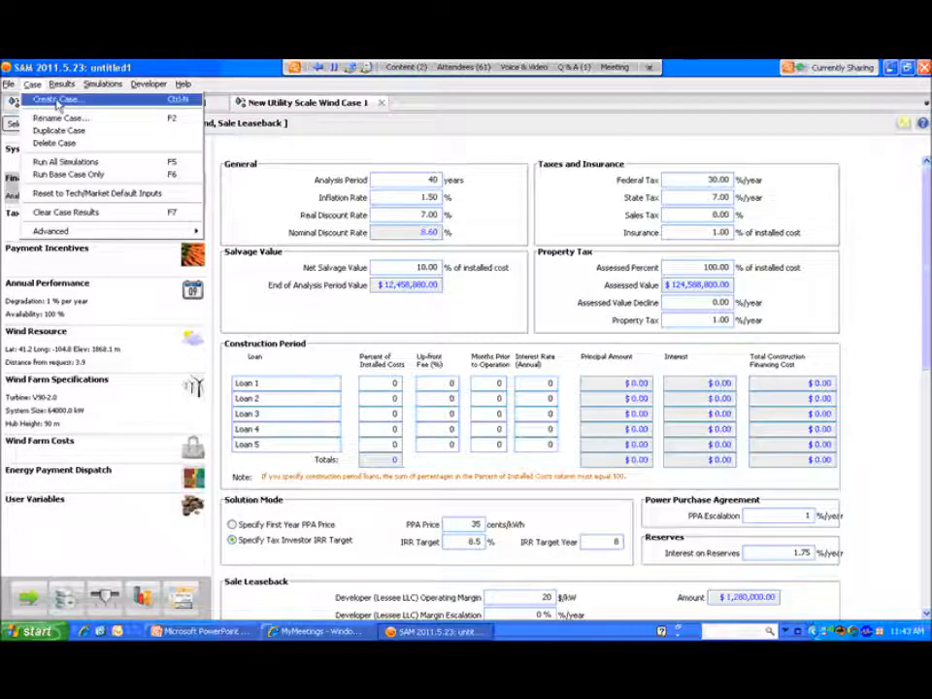
click(56, 99)
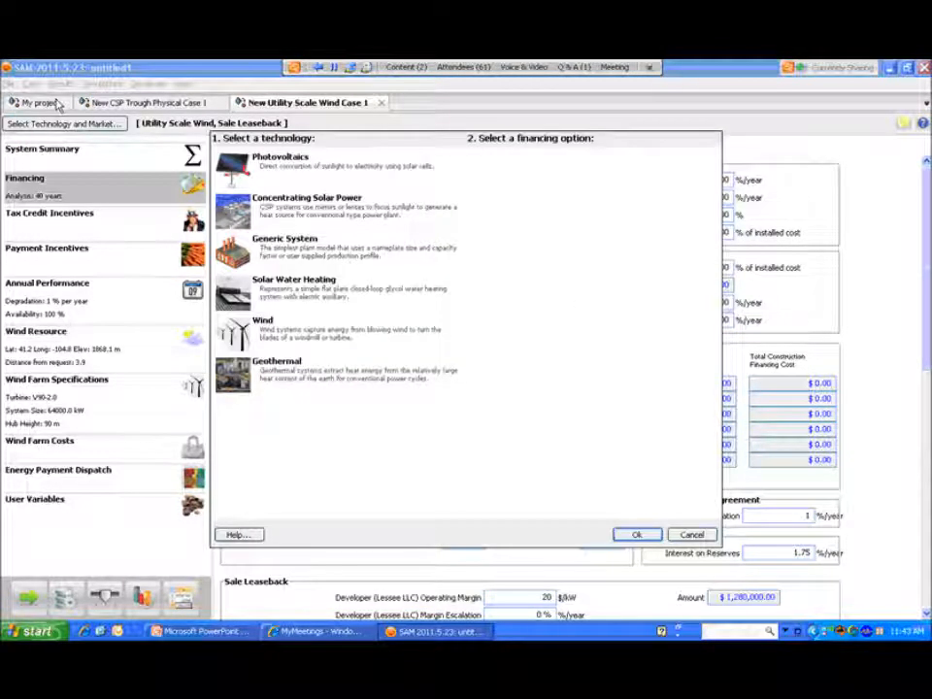
click(281, 160)
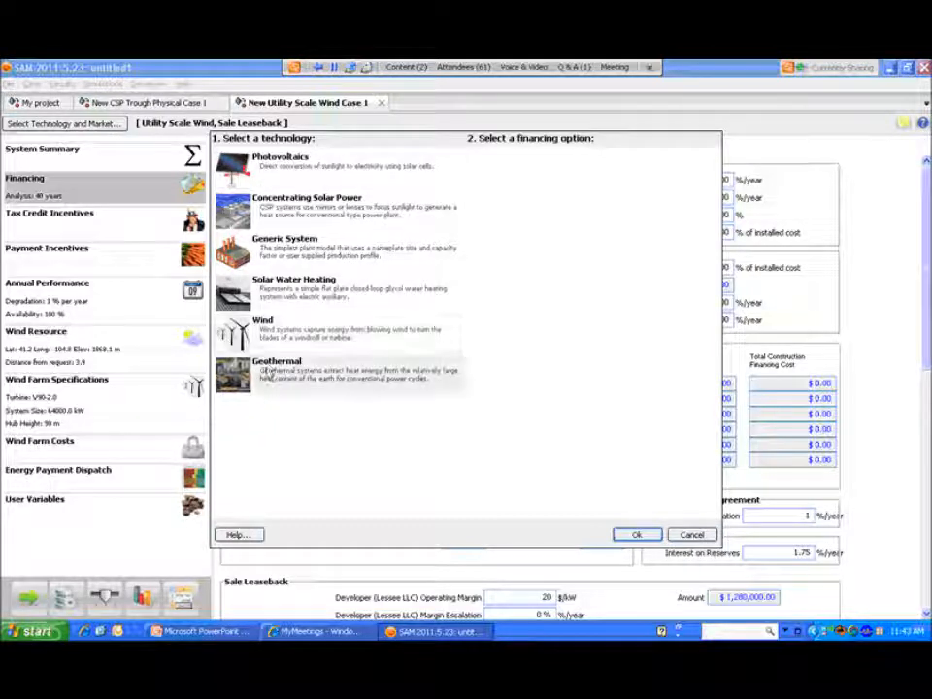
click(277, 374)
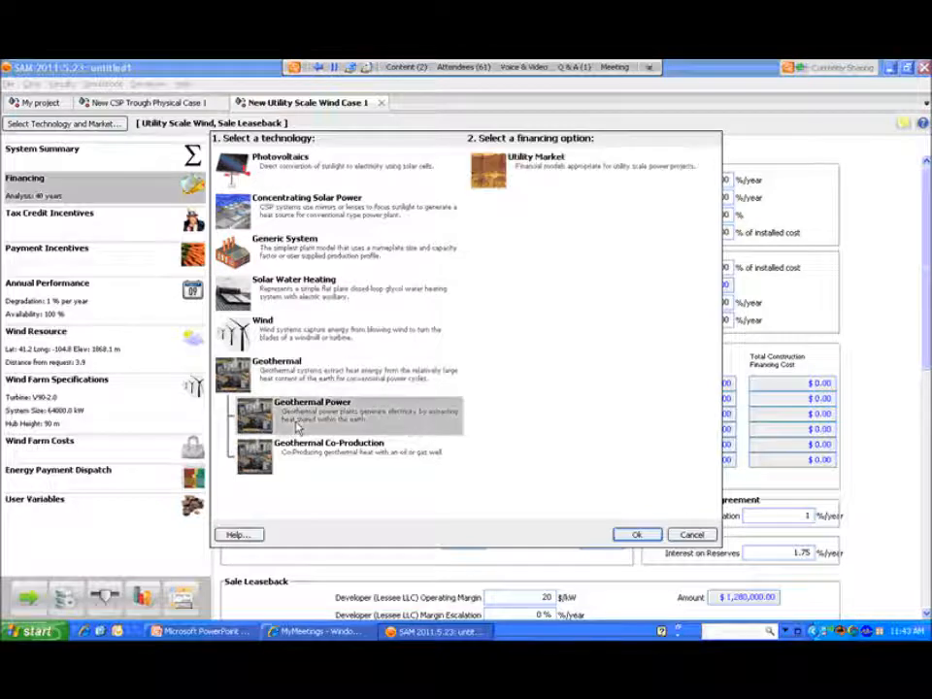
mouse_move(456, 272)
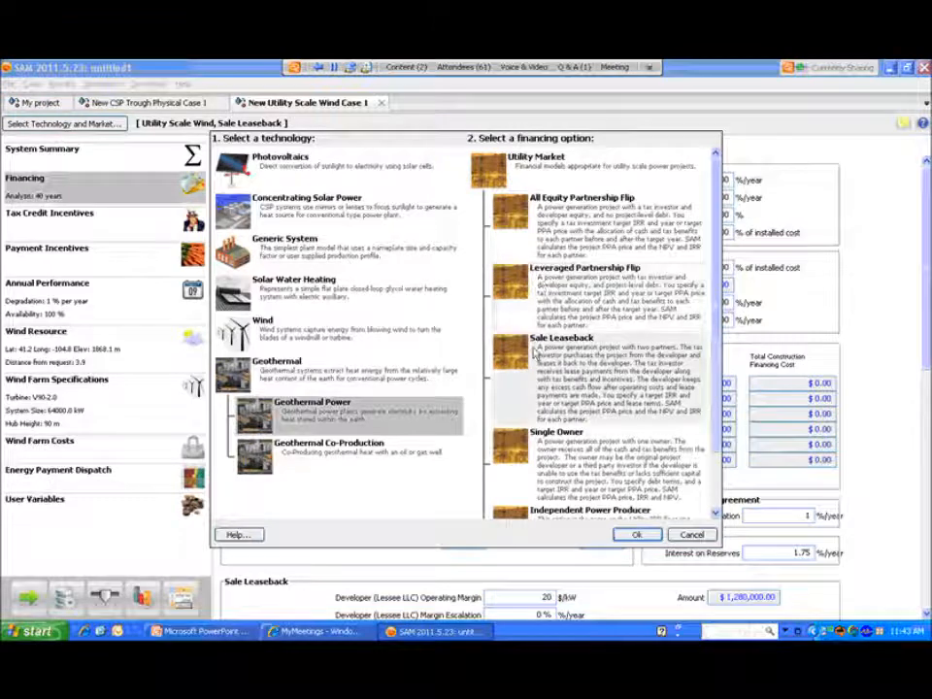
click(558, 447)
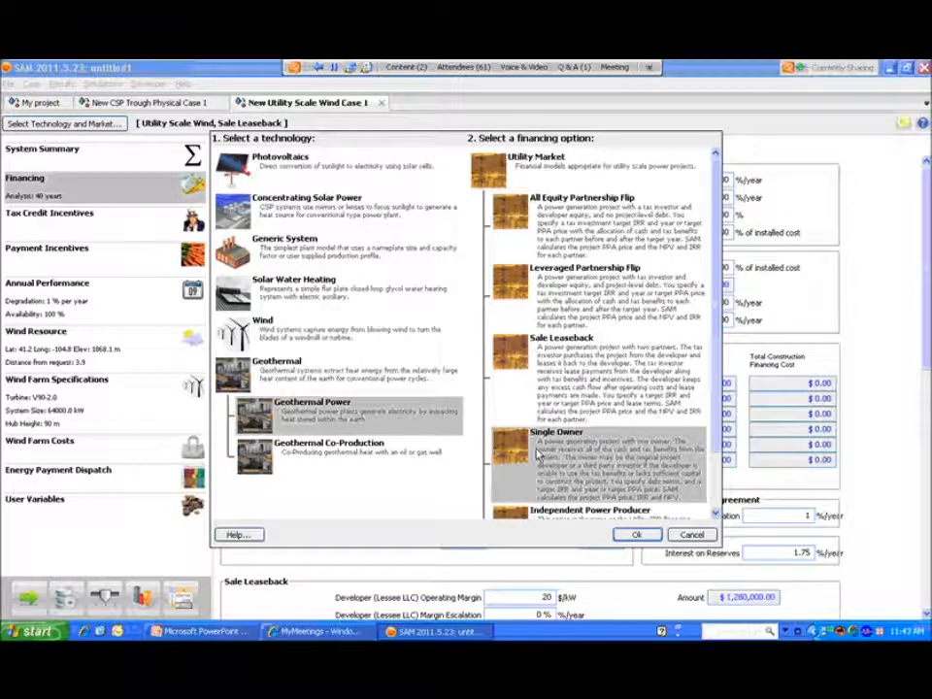
click(637, 535)
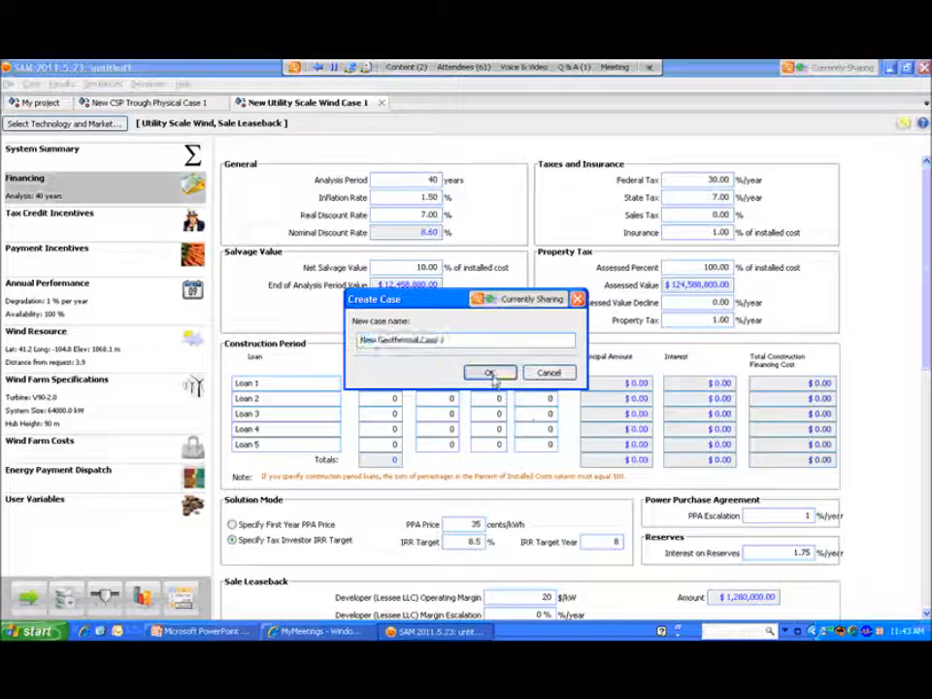
Accept the default name 'New Geothermal Case 1' to create the geothermal case
click(488, 373)
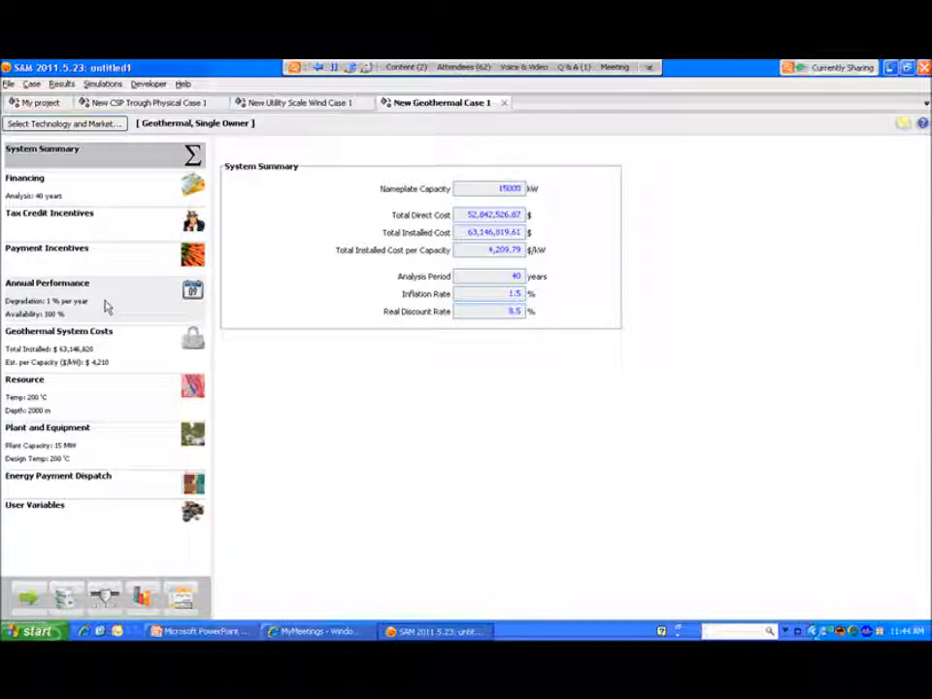
mouse_move(102, 337)
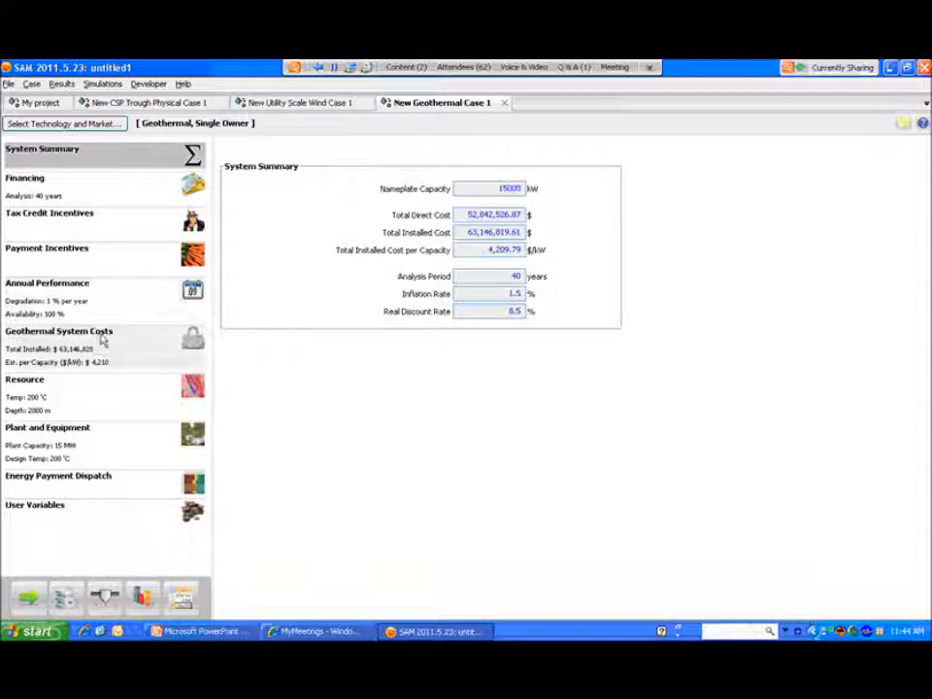
mouse_move(131, 276)
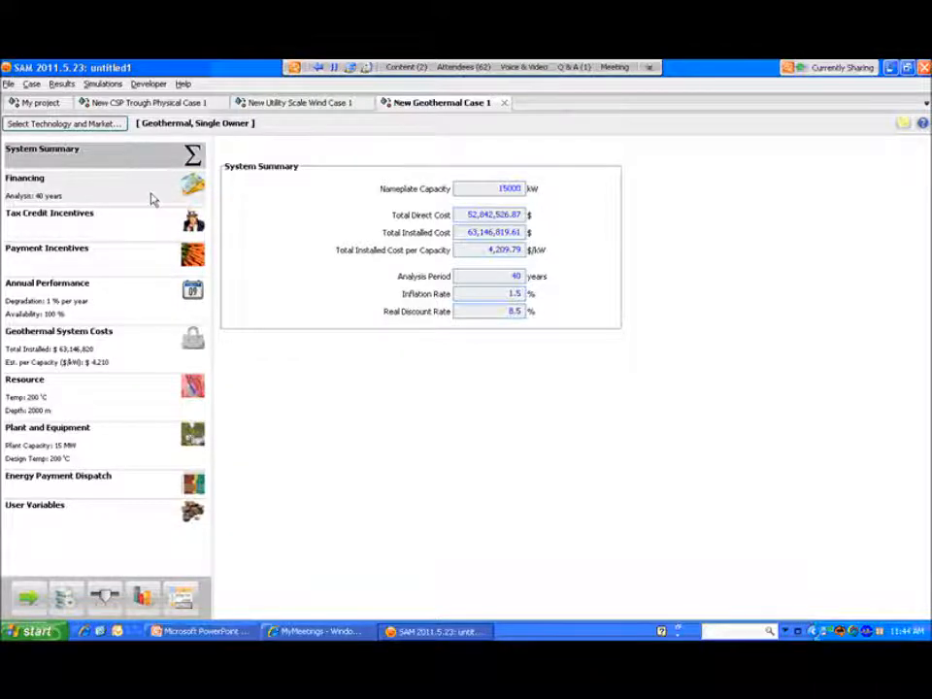
Show the geothermal Financing page, scrolling through construction loan, solution mode and debt terms
click(24, 178)
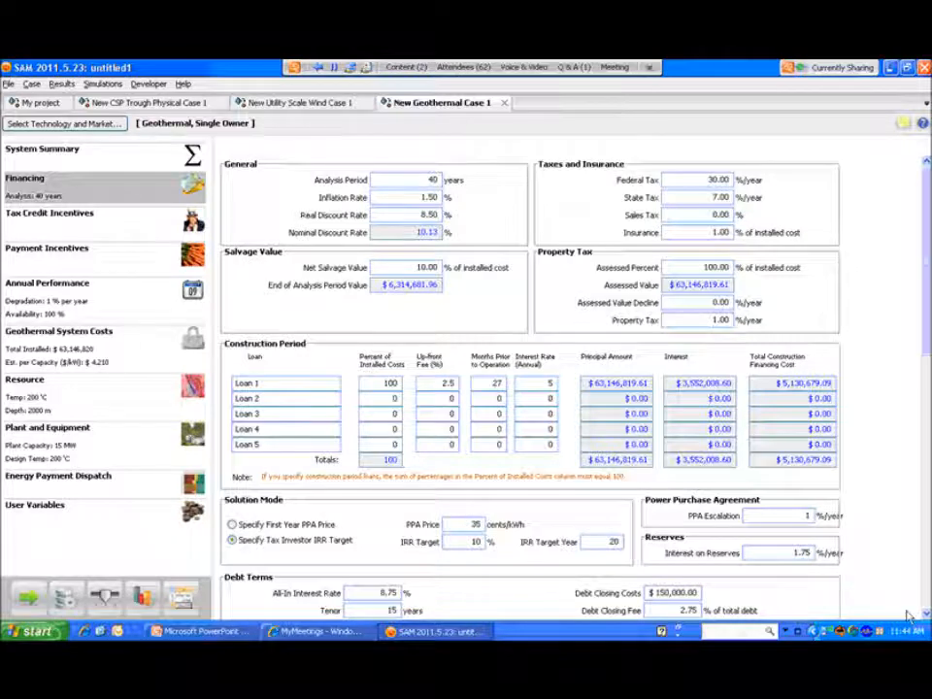
scroll(down, 3)
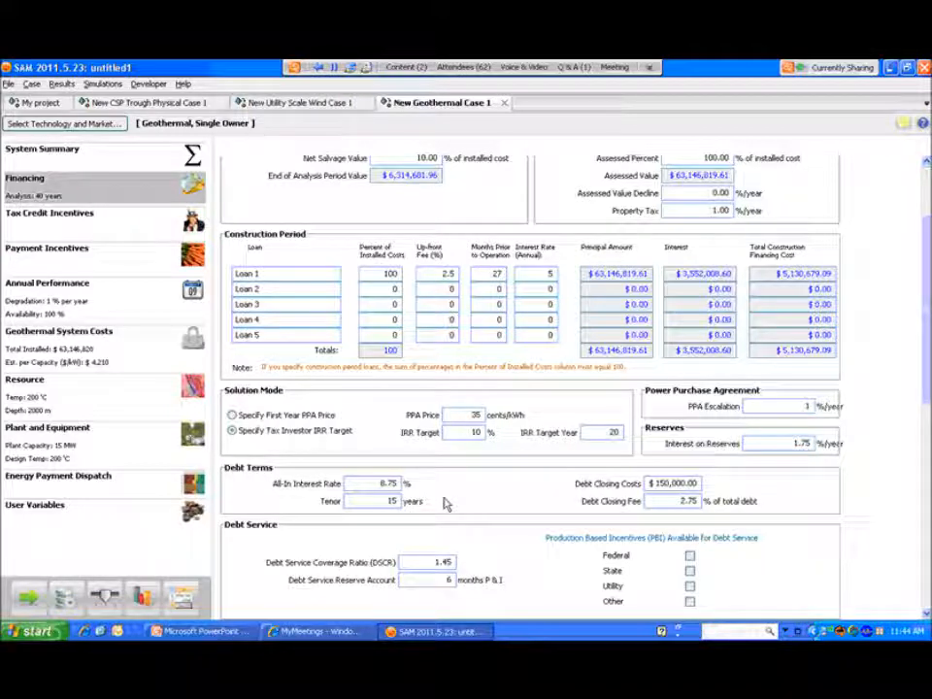
mouse_move(461, 503)
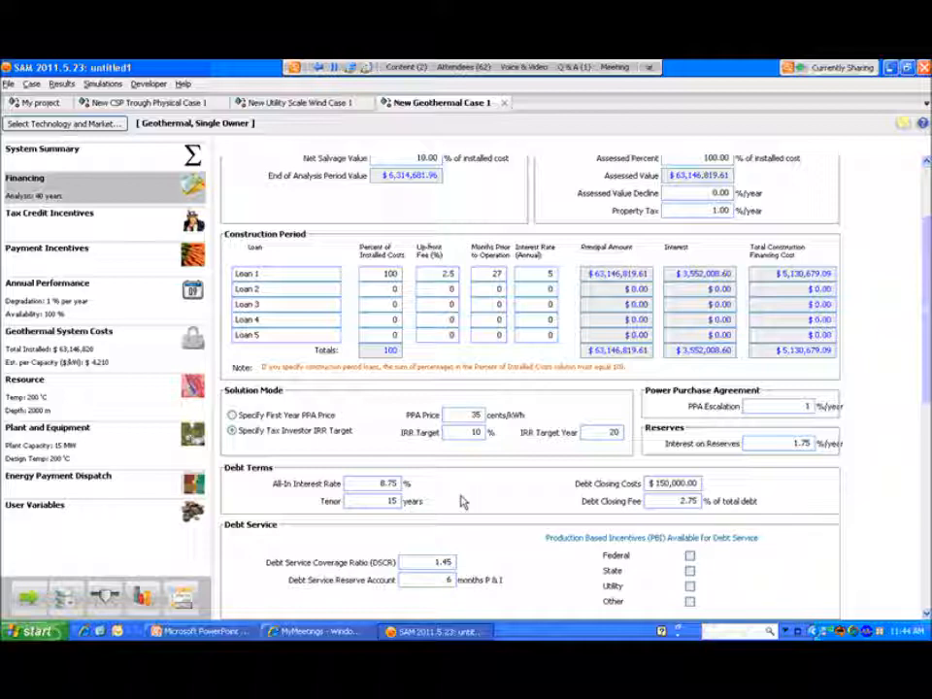
mouse_move(493, 500)
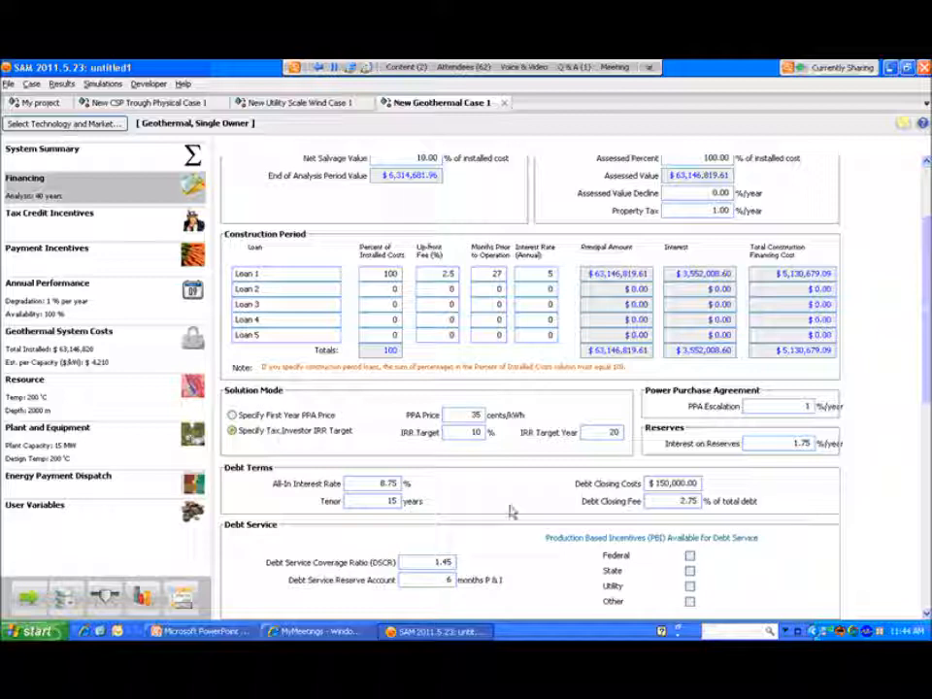
scroll(down, 3)
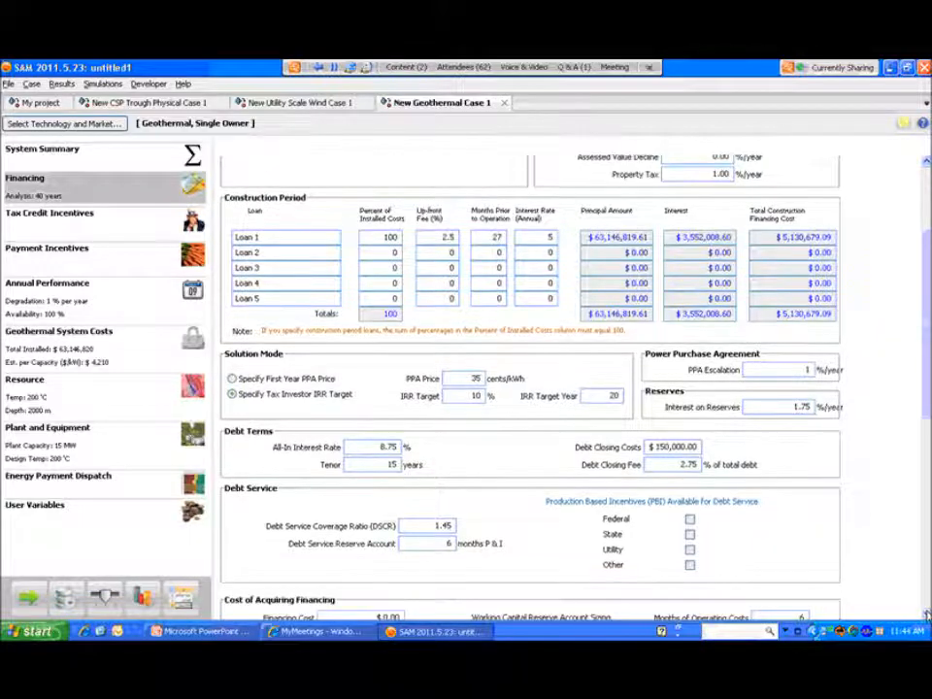
scroll(down, 3)
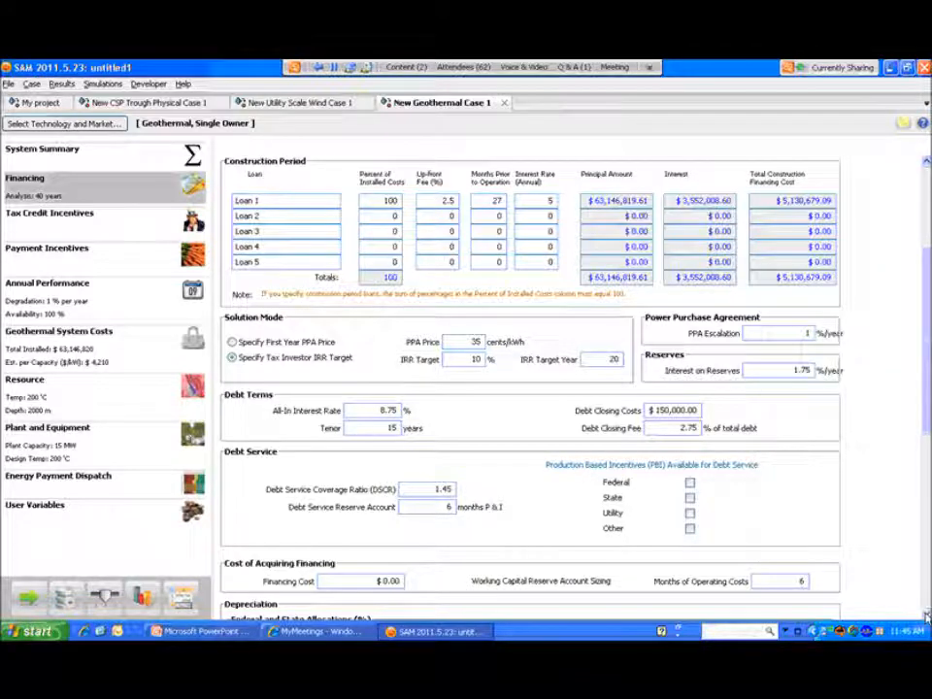
scroll(down, 3)
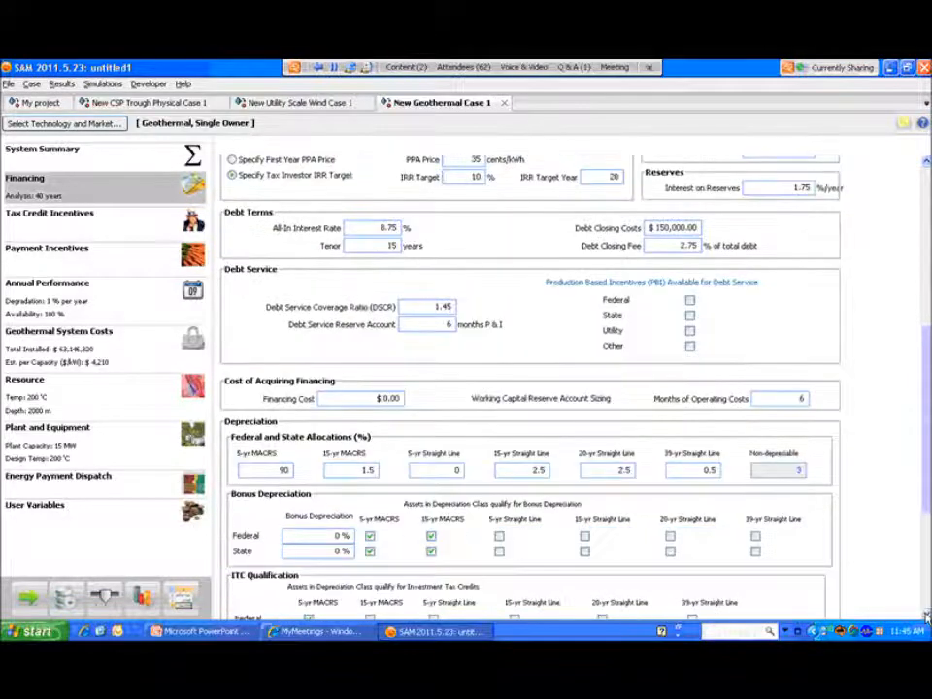
scroll(down, 3)
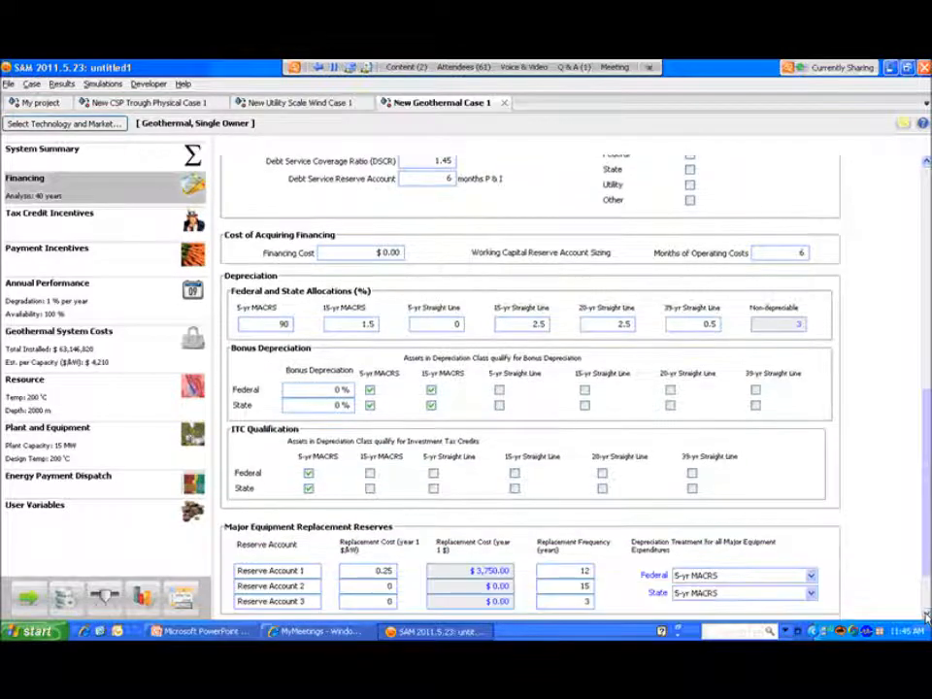
scroll(down, 3)
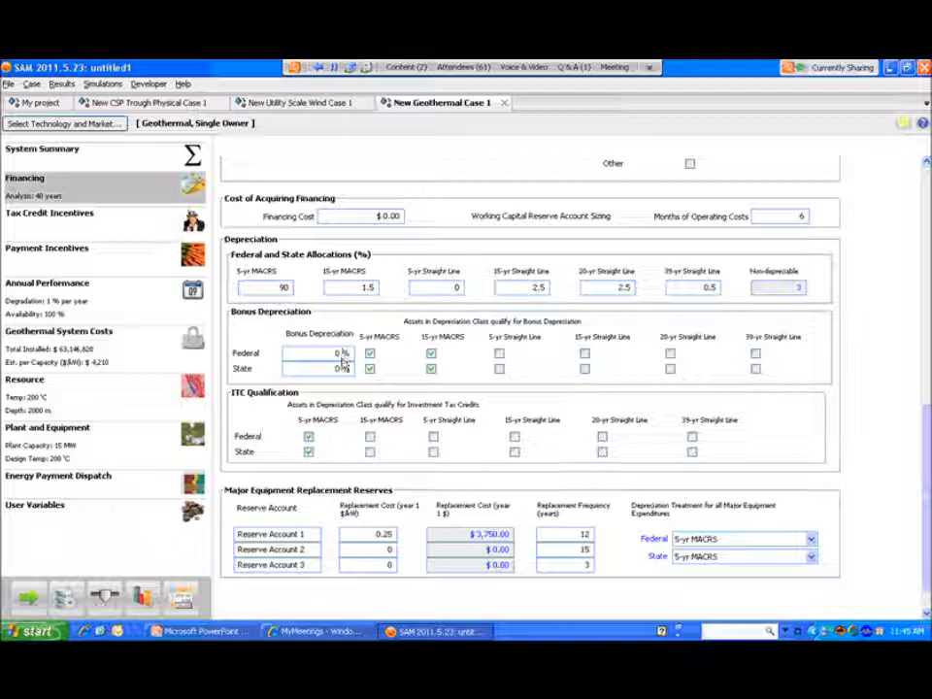
click(321, 368)
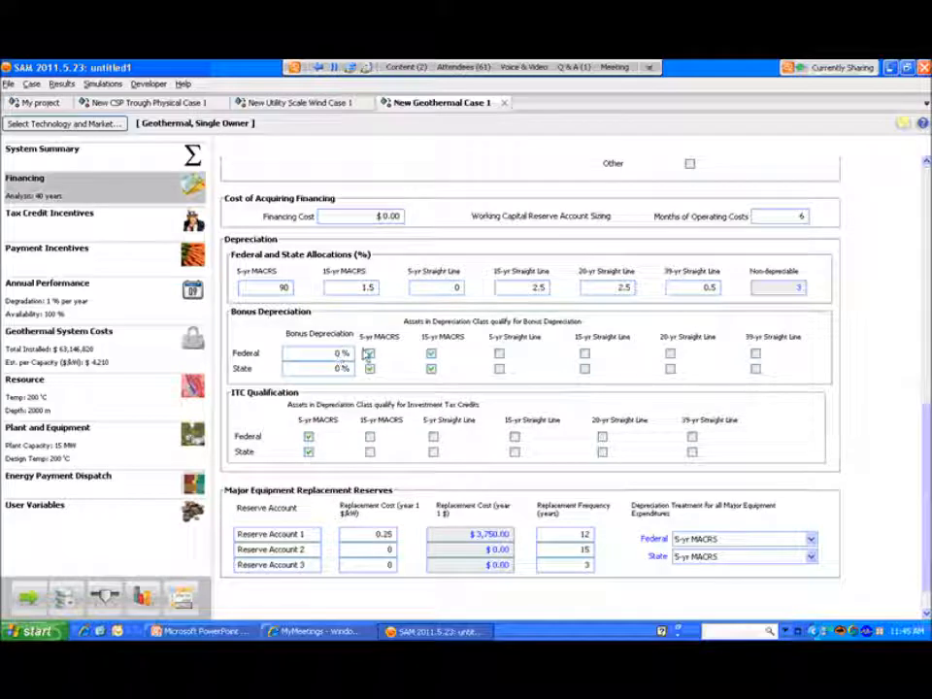
click(430, 352)
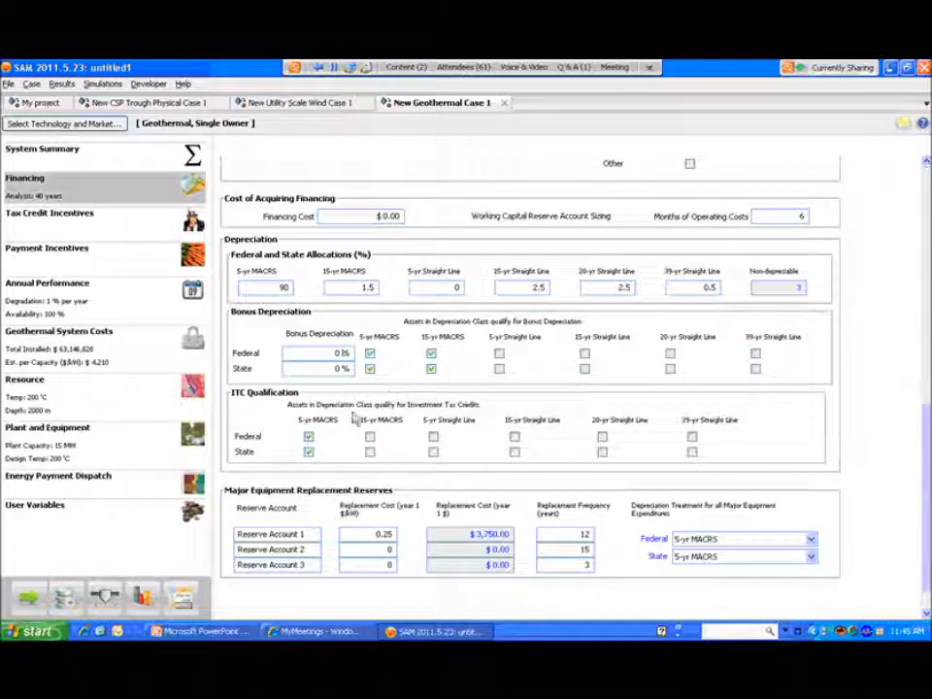
click(309, 435)
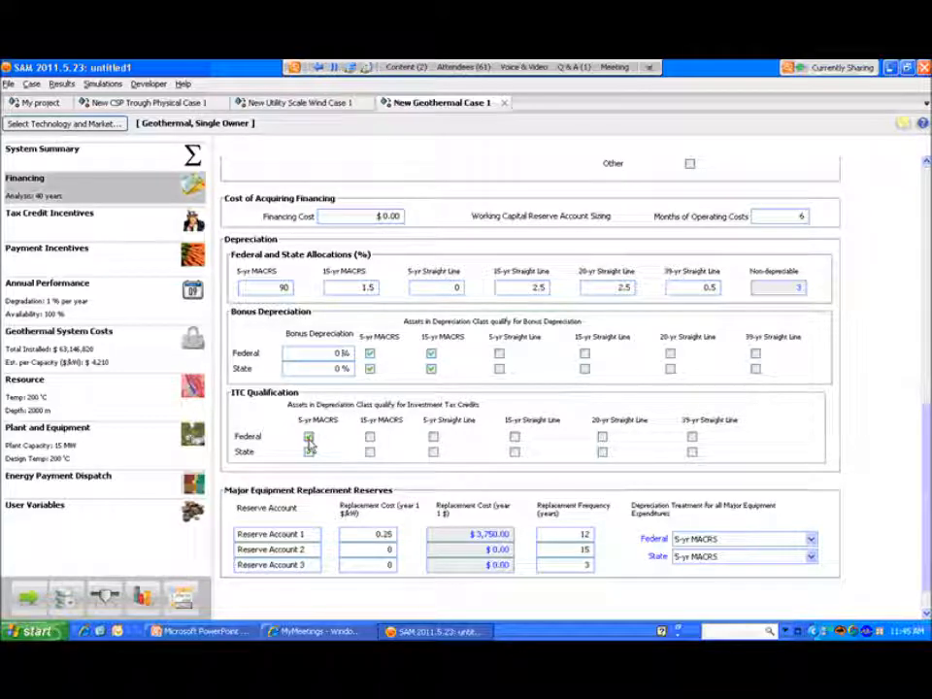
click(309, 436)
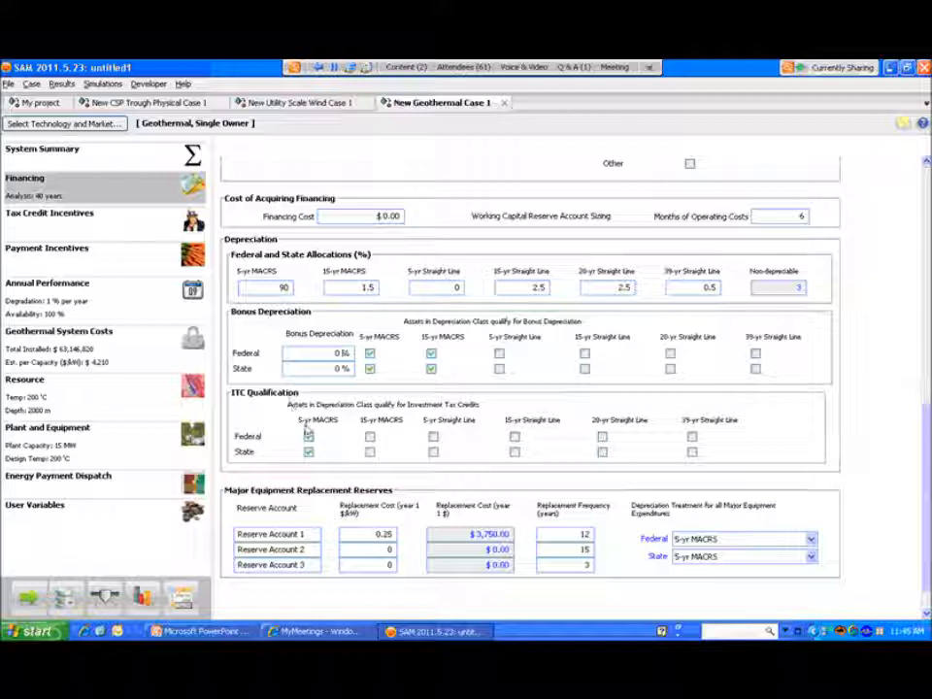
click(309, 436)
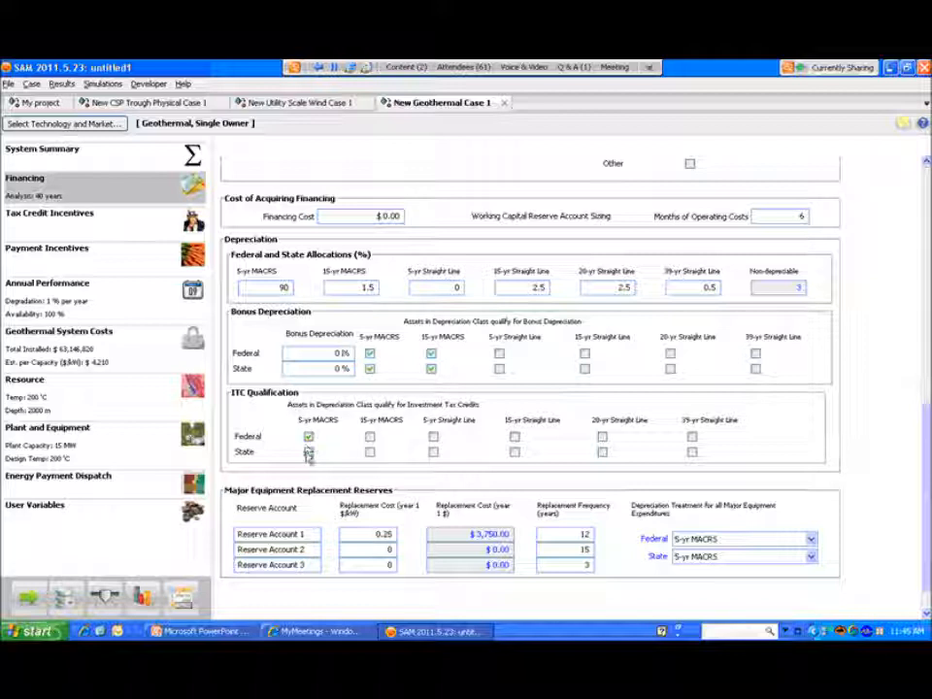
click(309, 451)
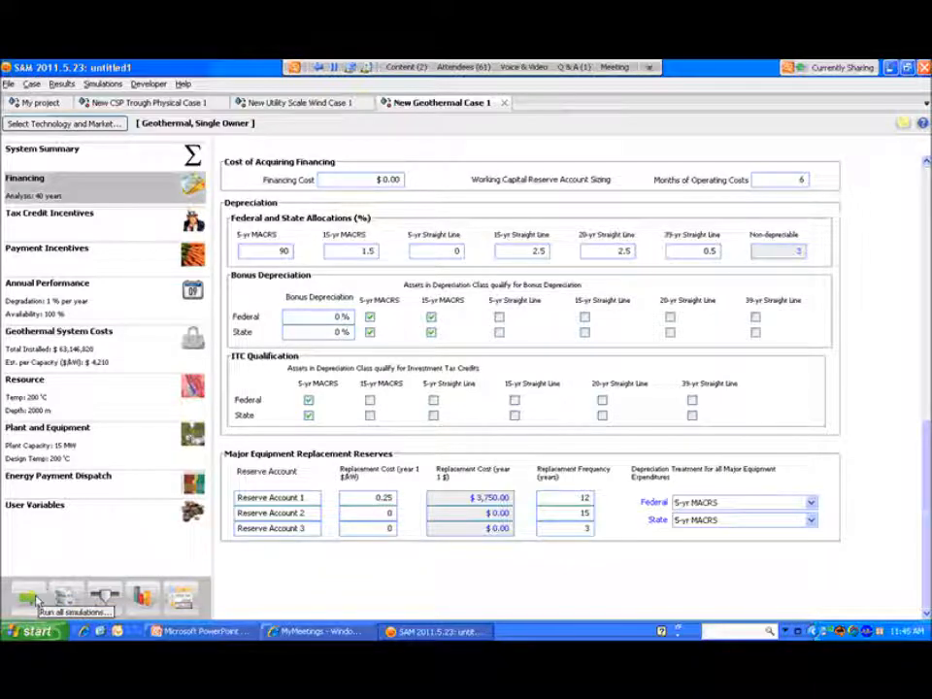
Run all simulations to produce the geothermal case's 40-year Annual Output chart
click(24, 597)
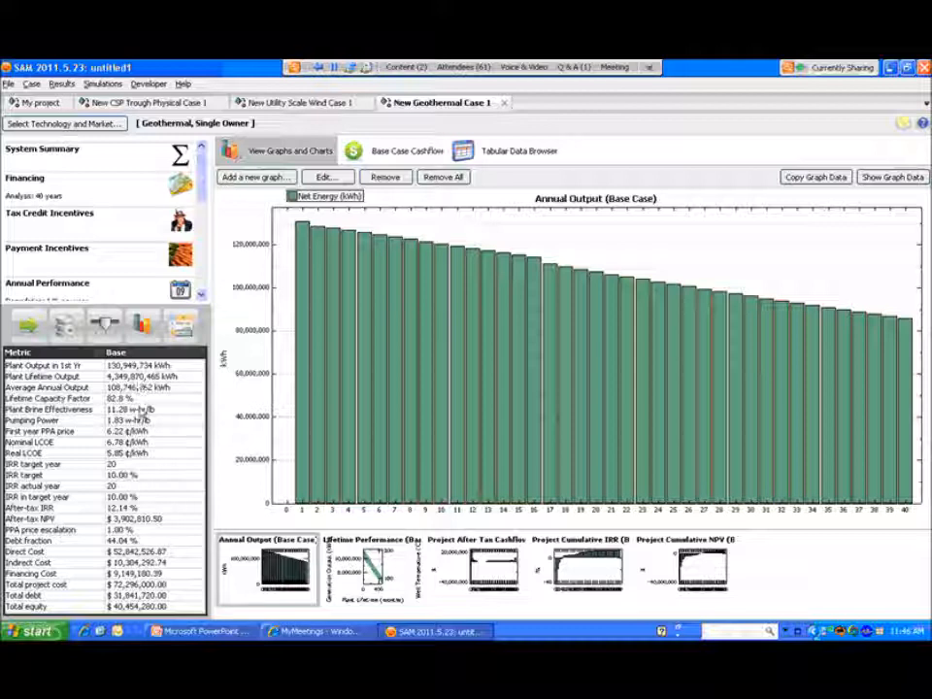
mouse_move(152, 437)
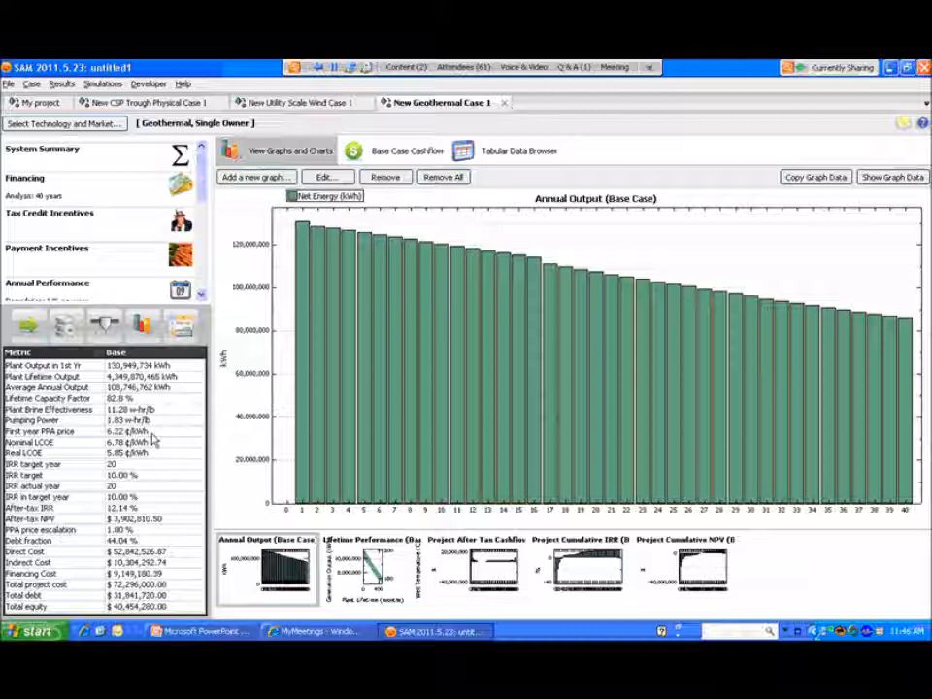